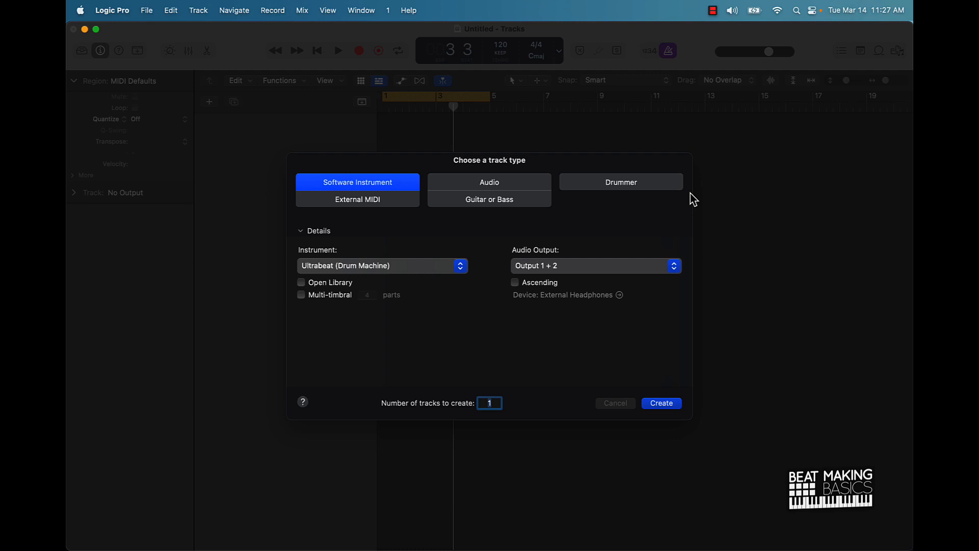
mouse_move(315, 281)
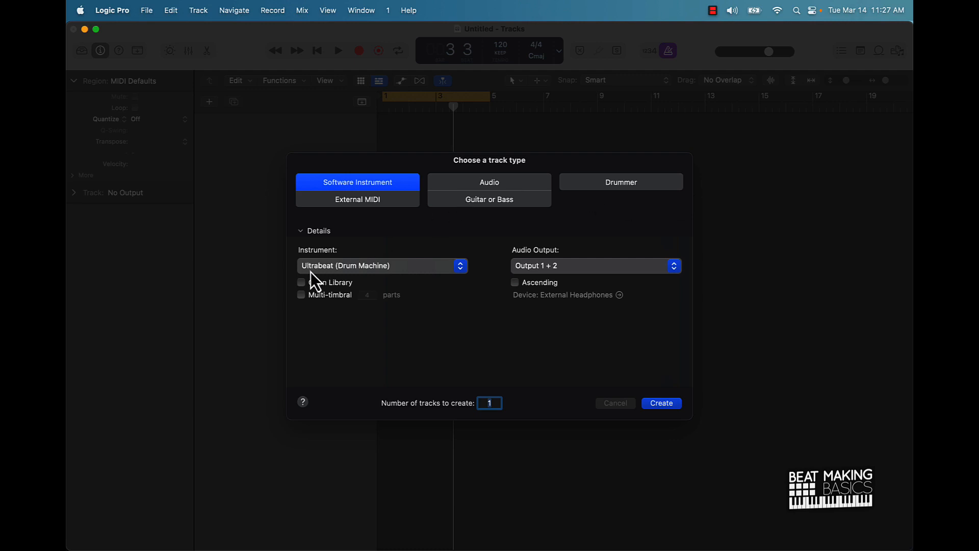
mouse_move(357, 181)
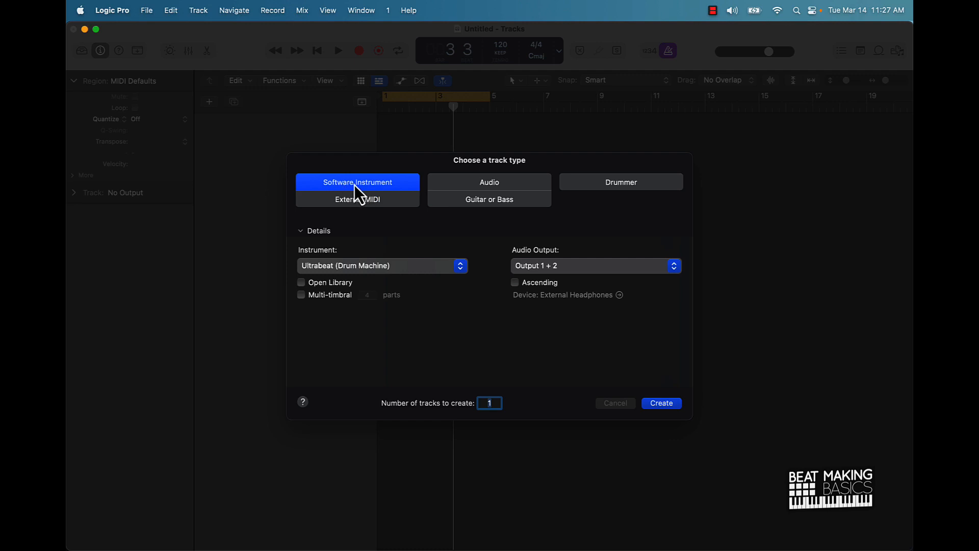
mouse_move(324, 260)
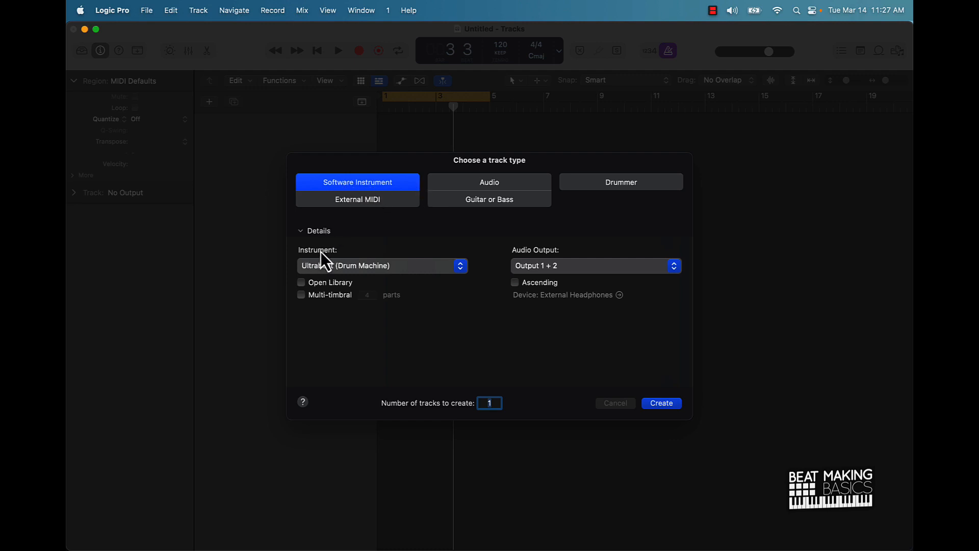
Step: Choose Ultrabeat (Drum Machine) > Stereo as the software instrument for the new track
left_click(383, 265)
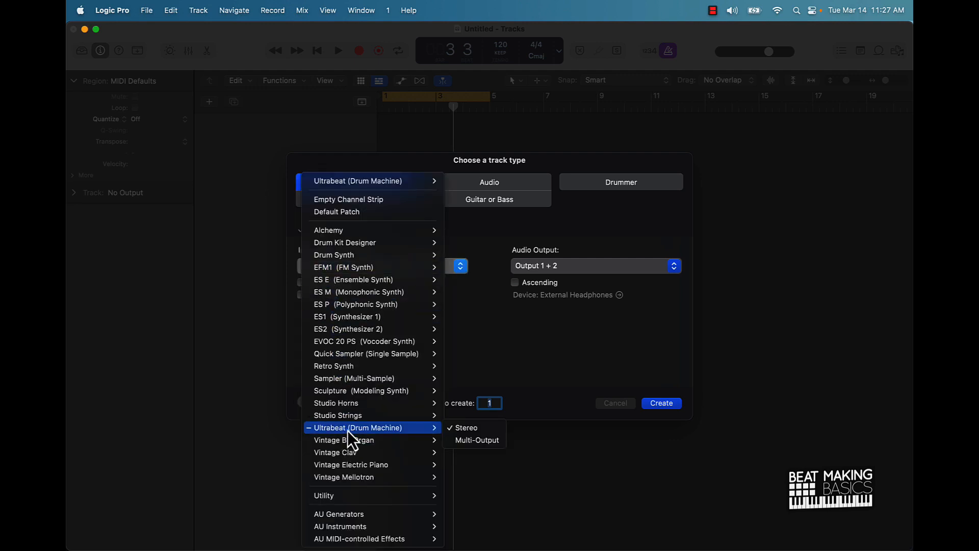
mouse_move(500, 415)
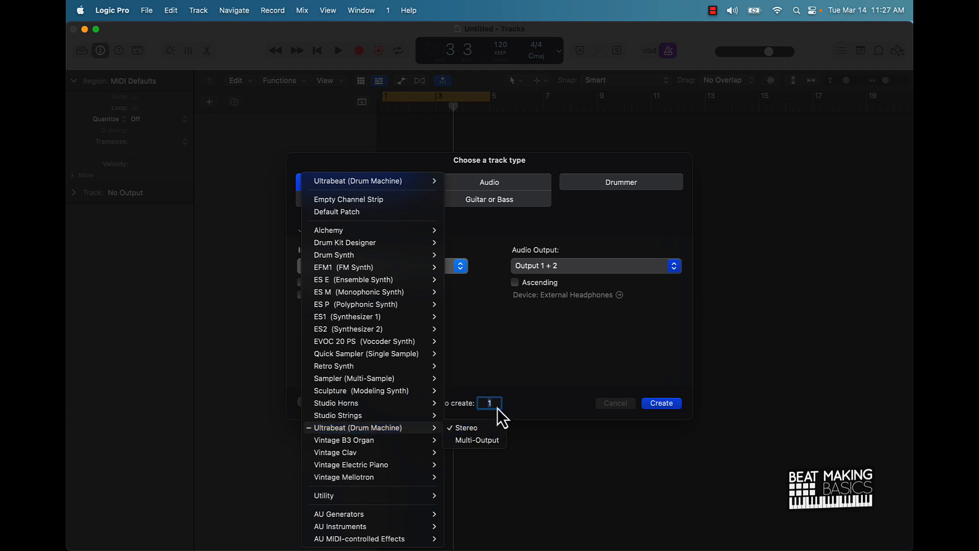
left_click(661, 403)
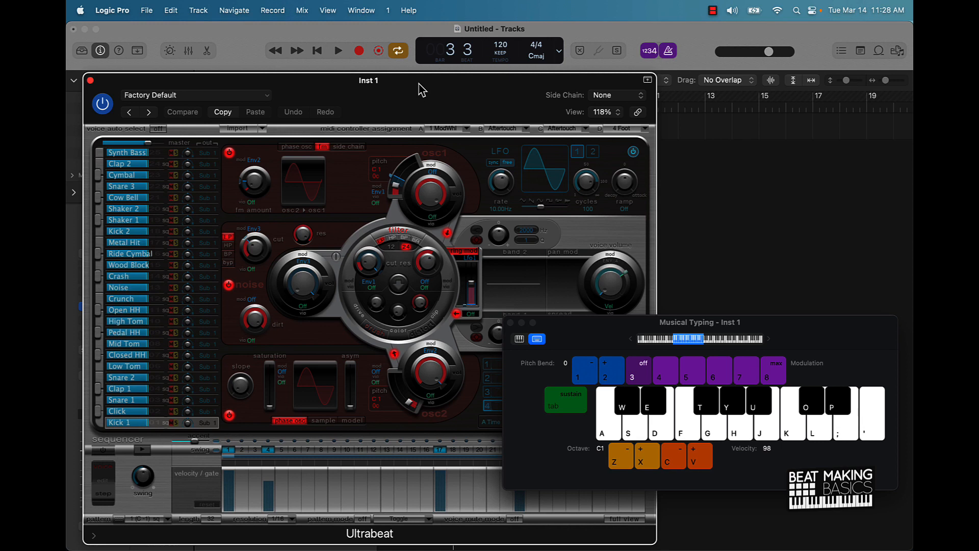
mouse_move(425, 97)
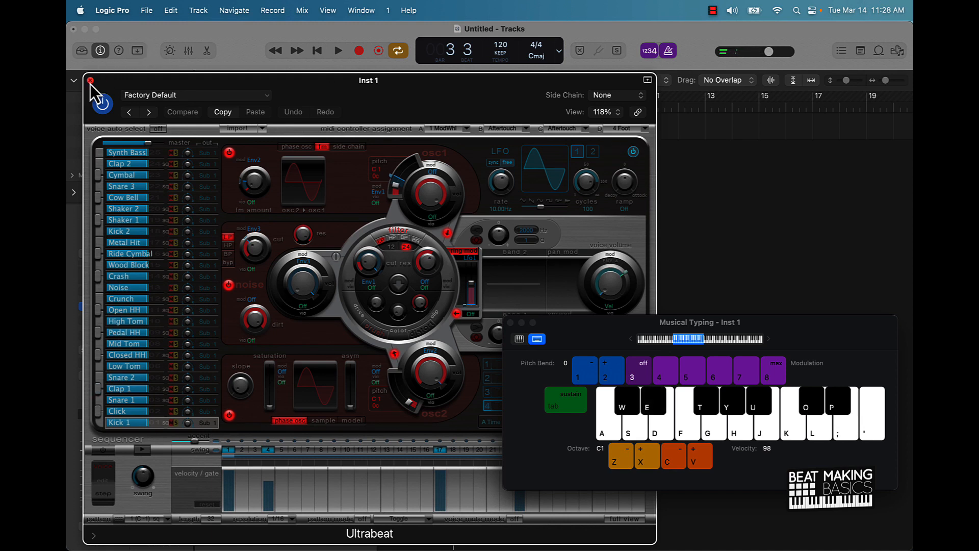
Step: Close the Ultrabeat plug-in window, leaving Inst 1 and Musical Typing visible
left_click(89, 80)
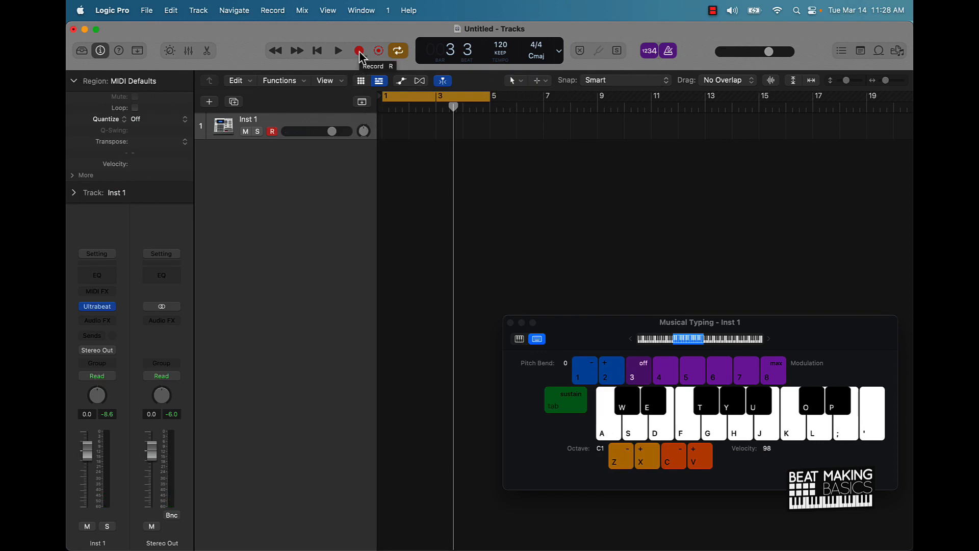
Step: Record a four-bar kick and clap pattern on Inst 1 and view it in the Piano Roll
left_click(338, 51)
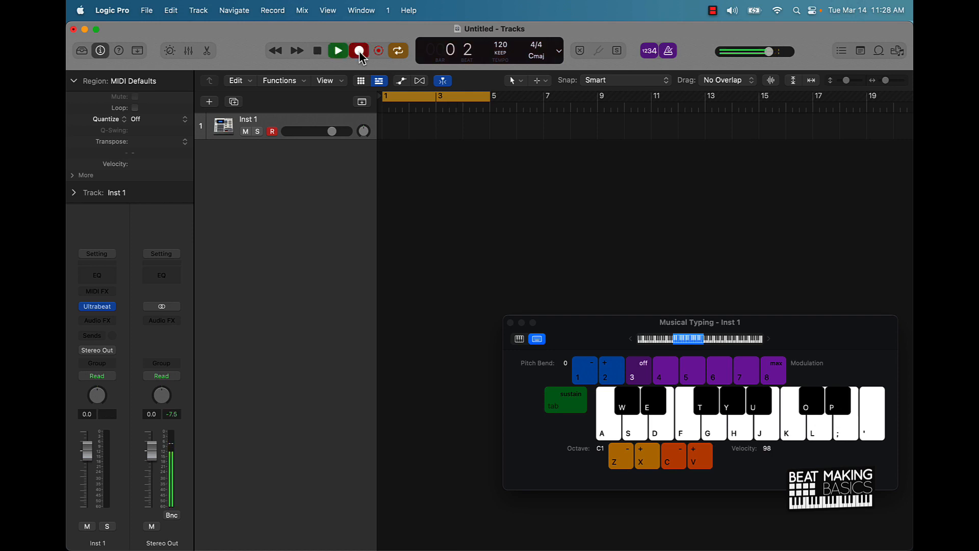
left_click(337, 51)
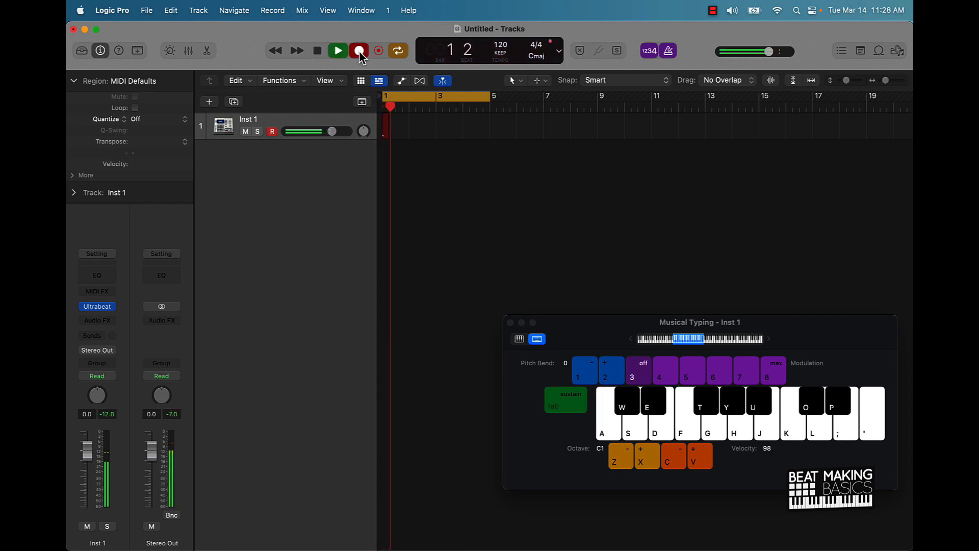
left_click(358, 51)
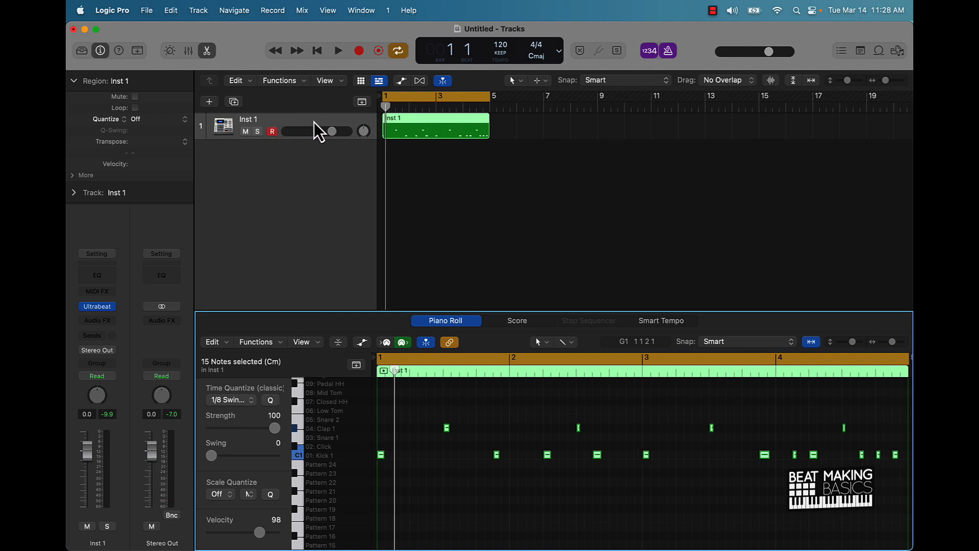
Step: Duplicate the drum track and rename the two tracks Kick and Clap
left_click(209, 101)
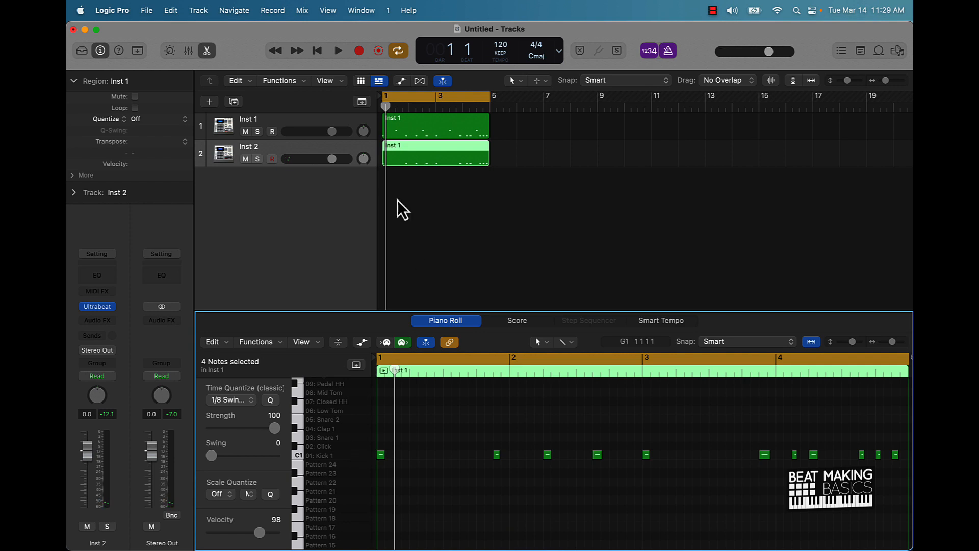
double_click(249, 146)
type("Kick")
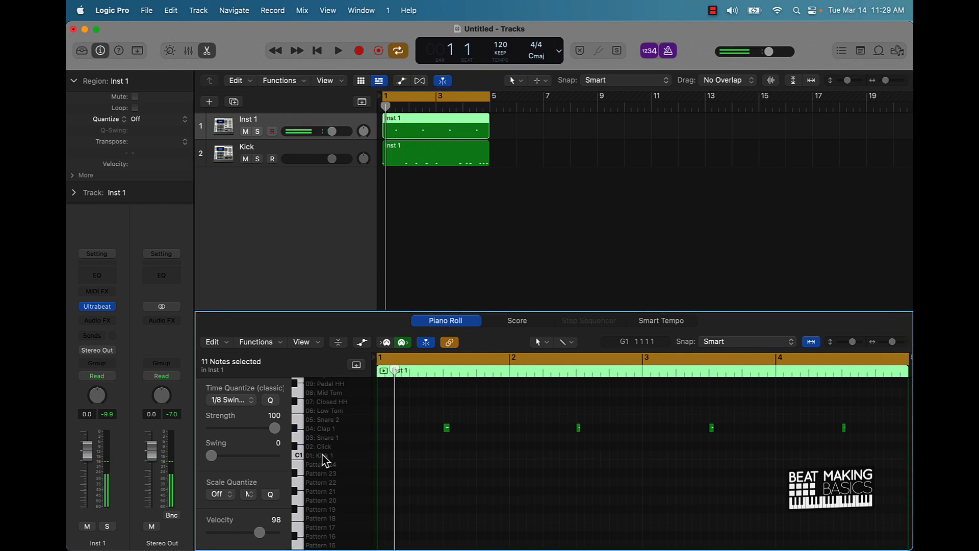
double_click(249, 120)
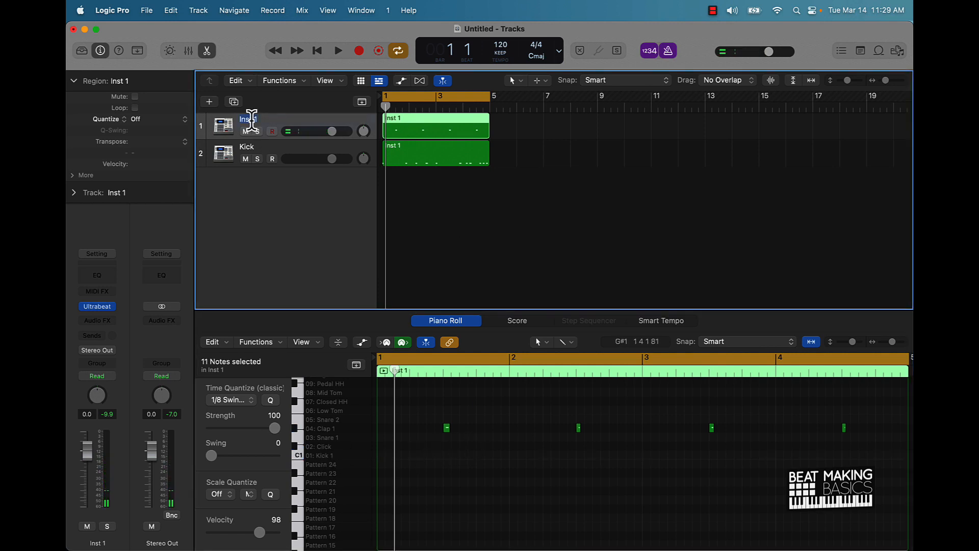
type("Clap")
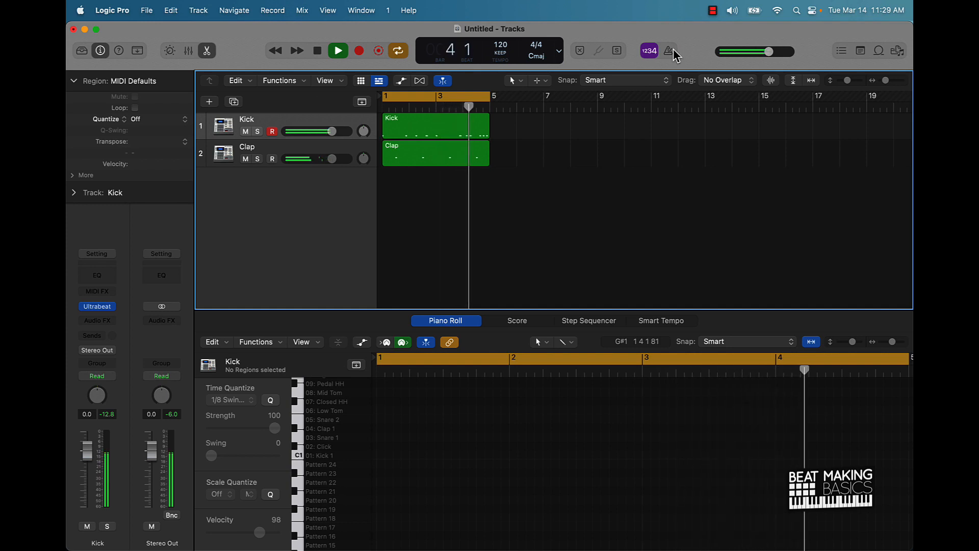
Step: Duplicate the Clap track and mute the Kick track
left_click(316, 51)
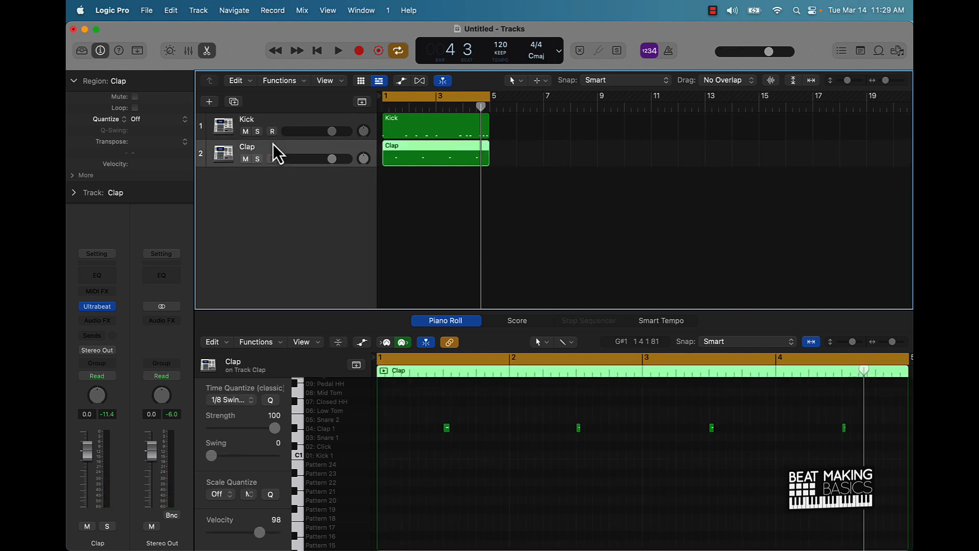
left_click(272, 159)
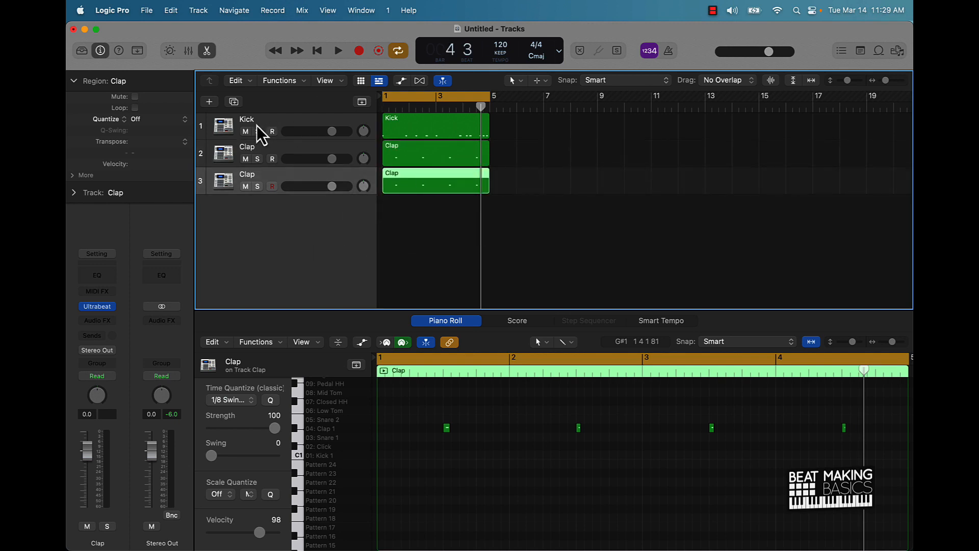
left_click(338, 51)
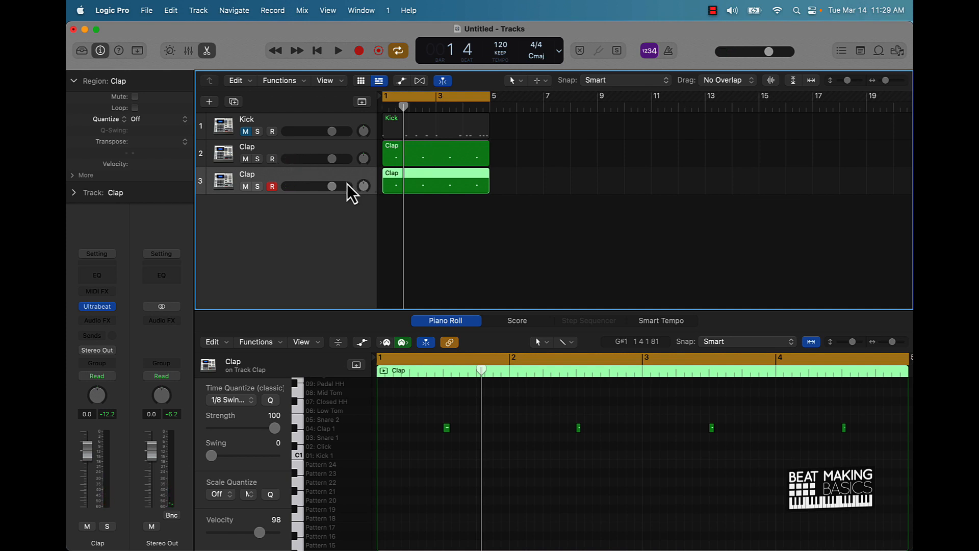
left_click(337, 51)
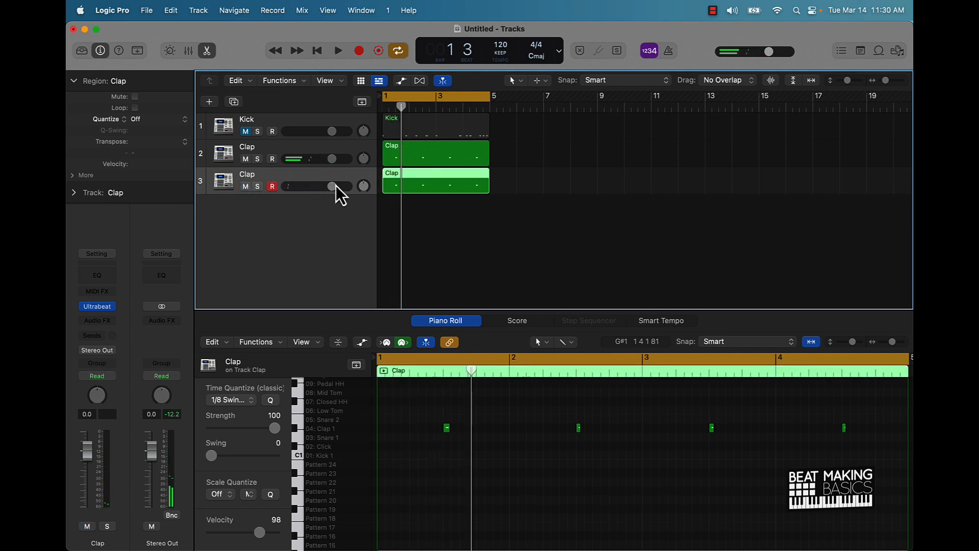
Step: Raise the duplicated Clap track's volume and select both Clap regions
left_click_drag(303, 185, 341, 186)
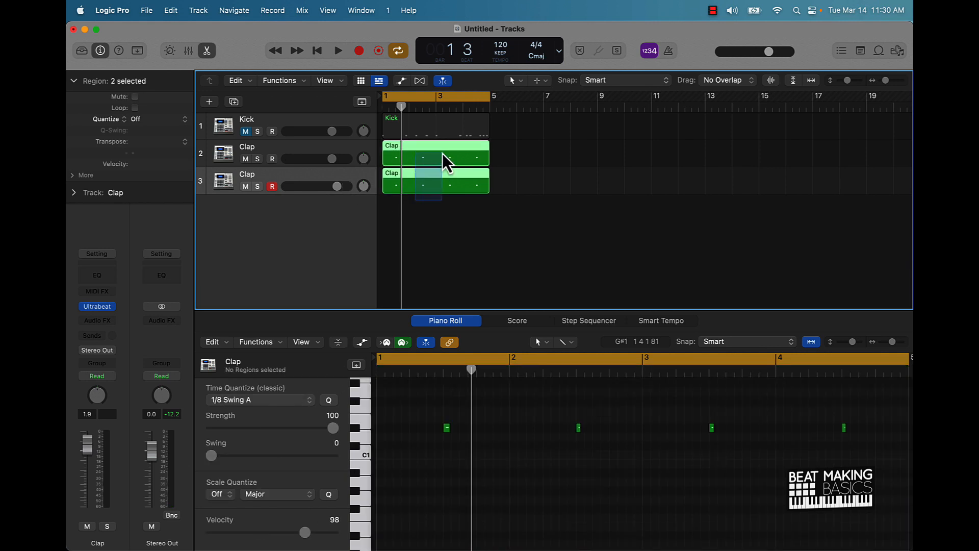
left_click(435, 181)
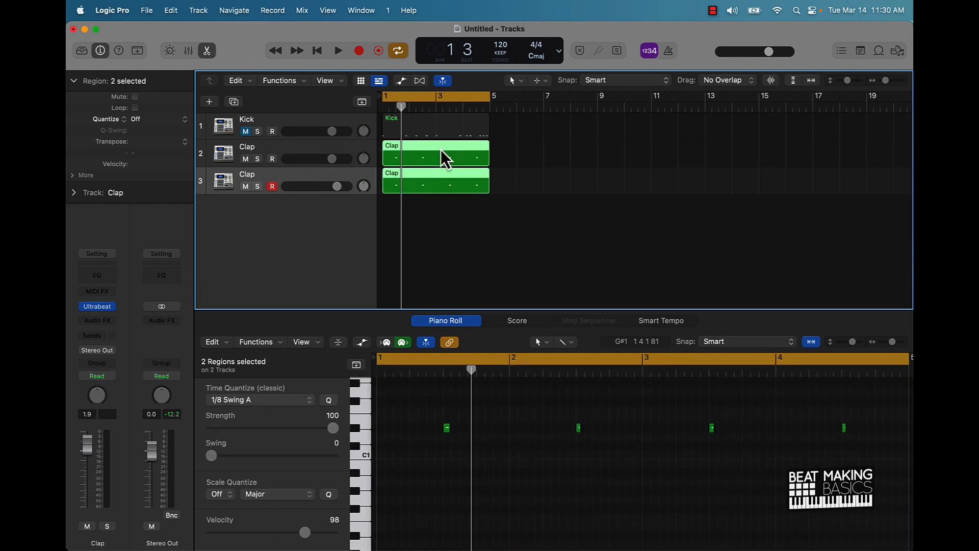
Step: Bounce the selected Clap regions in place to a new Clap_bip audio track
right_click(436, 153)
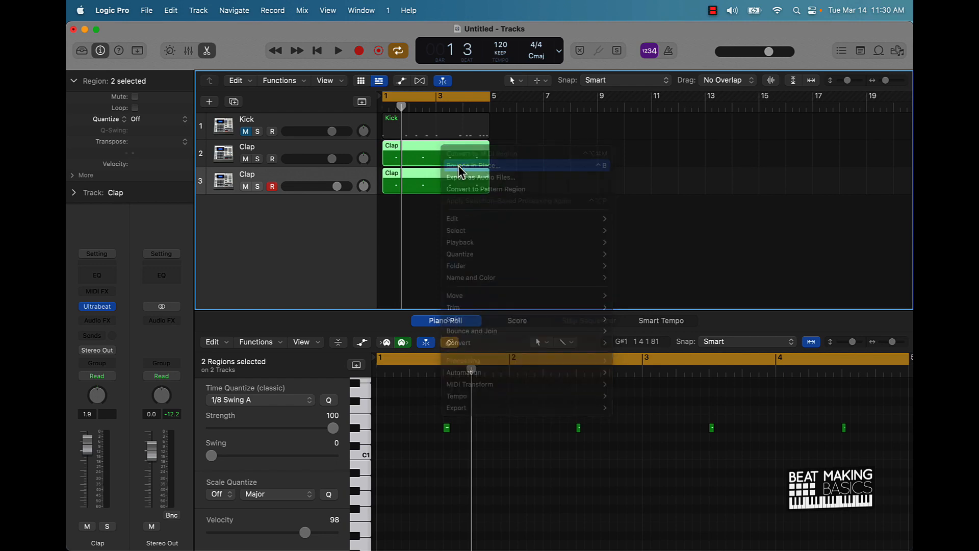
left_click(492, 171)
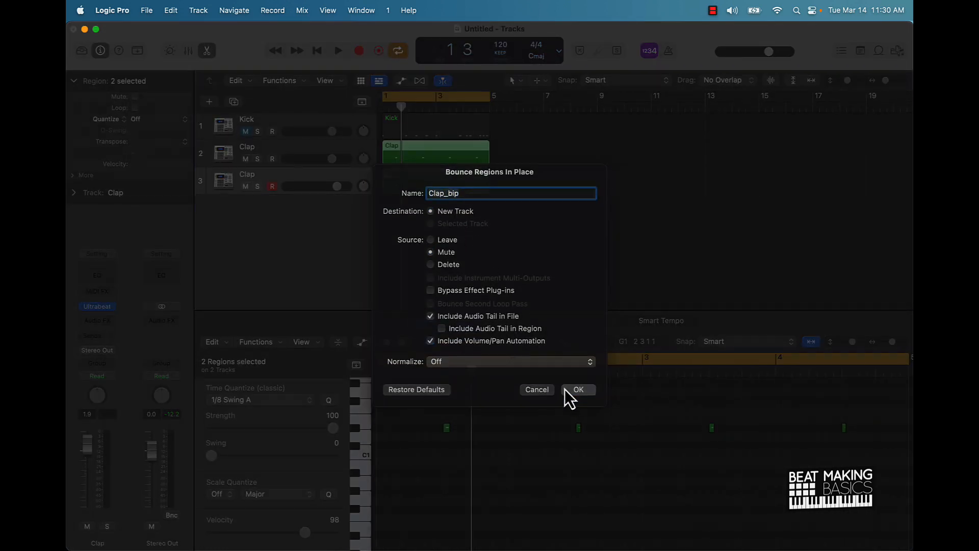
left_click(577, 389)
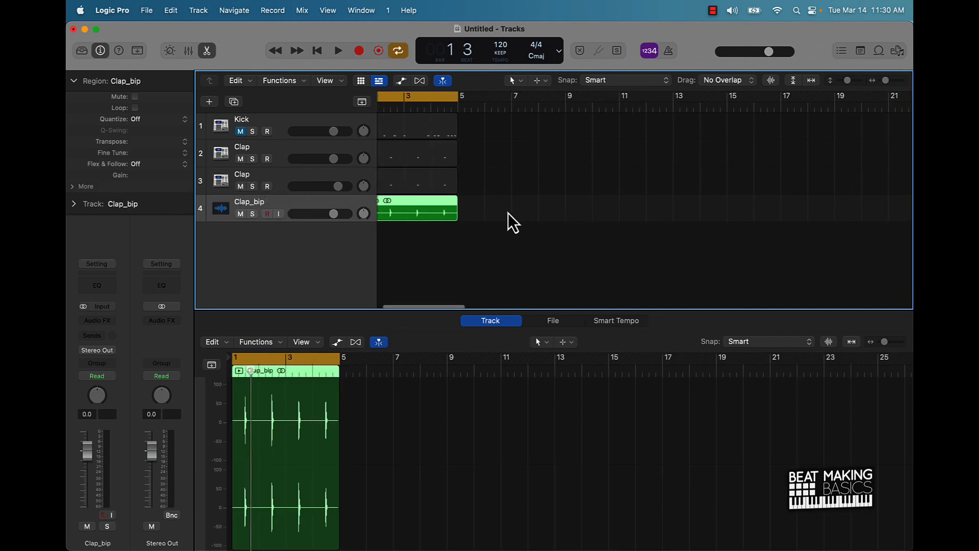
Step: Play back and toggle Clap_bip's mute to compare it against the original claps
left_click(338, 51)
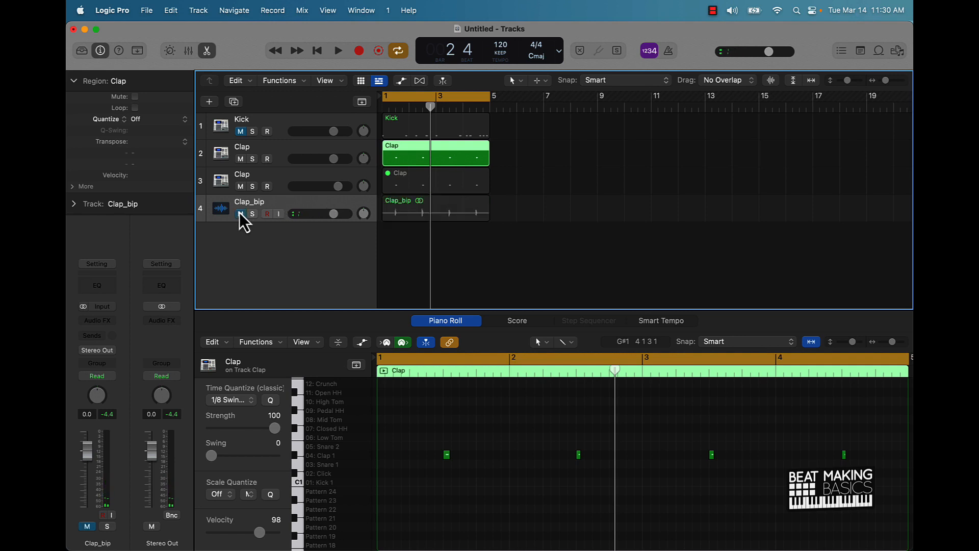
left_click(338, 51)
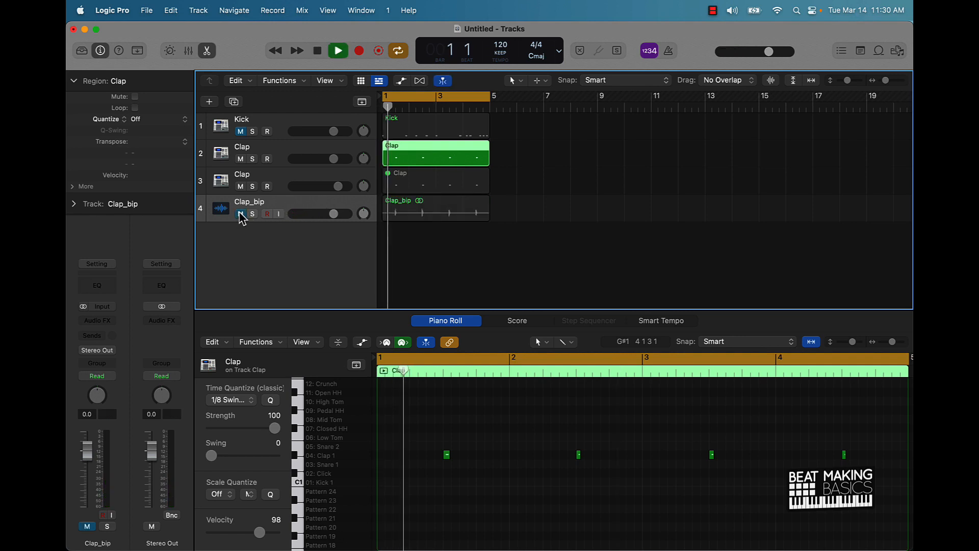
left_click(338, 51)
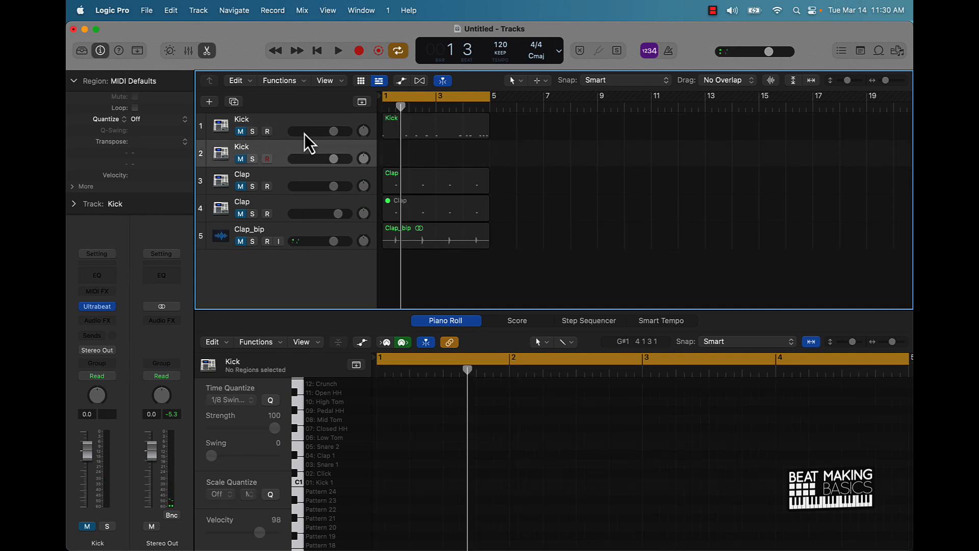
mouse_move(453, 145)
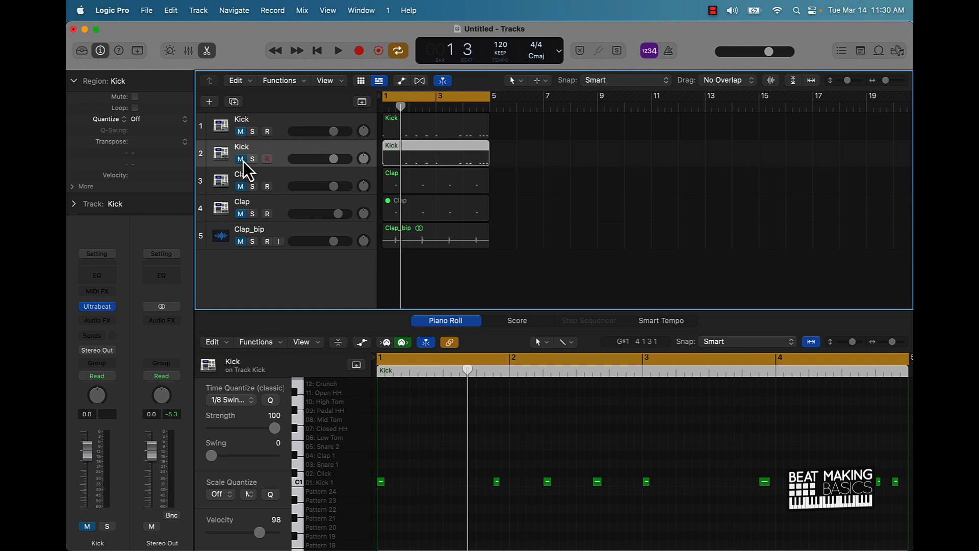
Step: Bounce both Kick regions in place to a new Kick_bip track with the sources muted
left_click(338, 51)
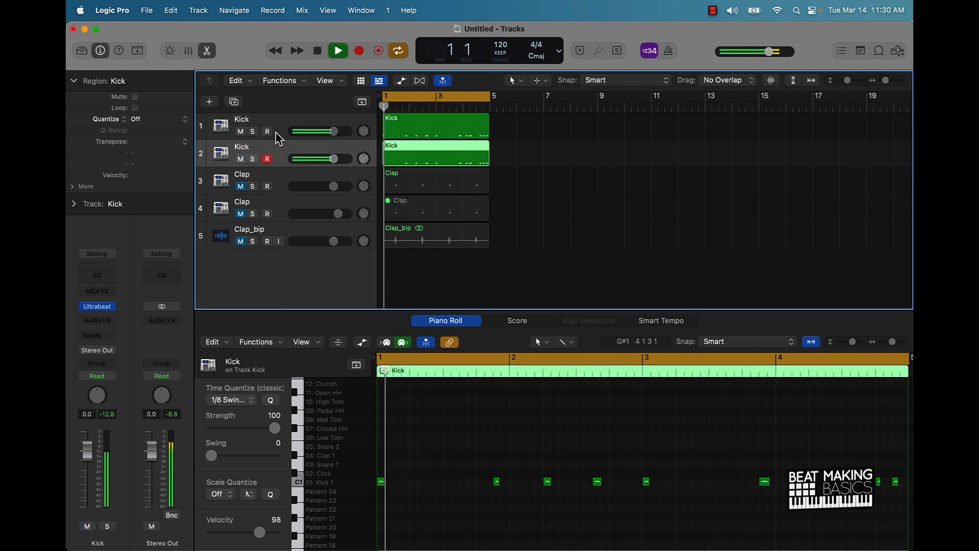
left_click(337, 51)
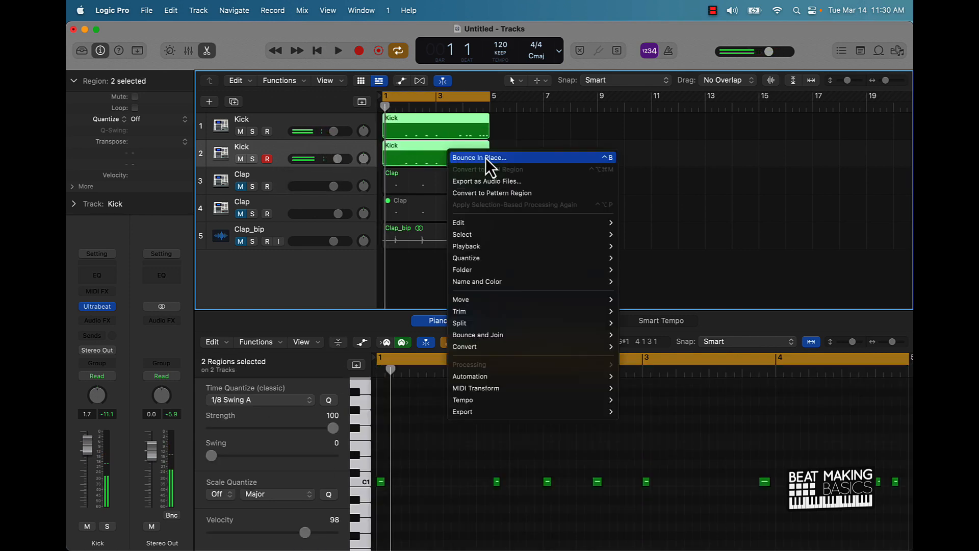
left_click(479, 157)
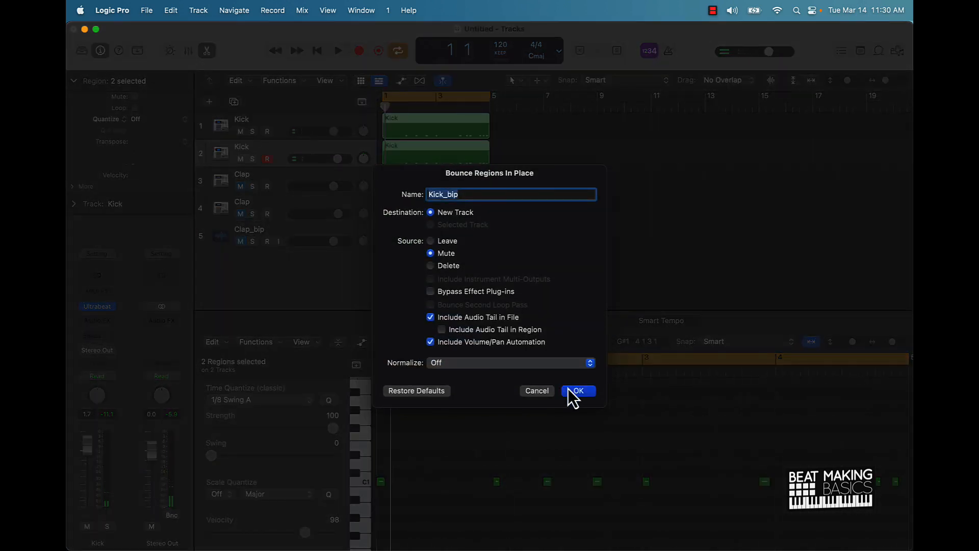
left_click(577, 390)
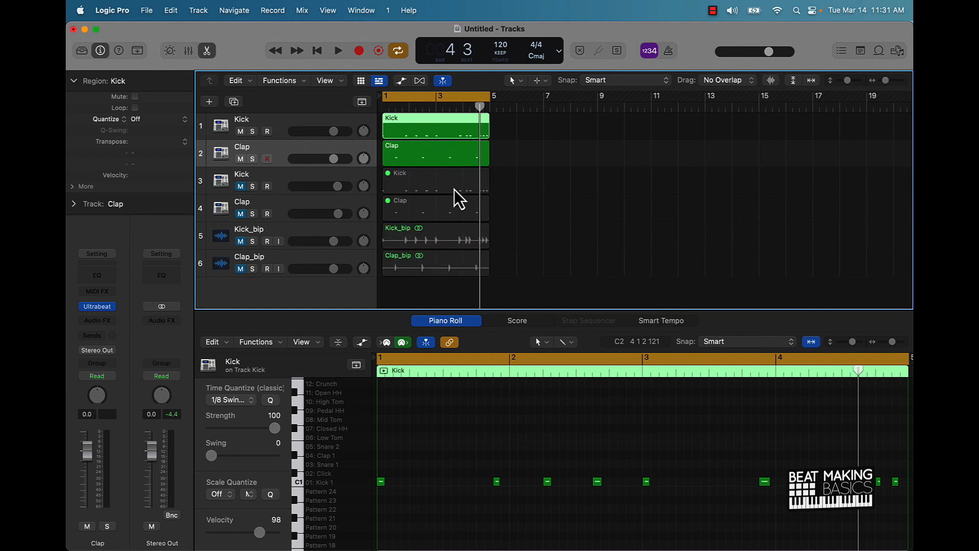
Step: Audition Kick_bip and Clap_bip, then create three new empty Kick tracks with the same settings
left_click(338, 51)
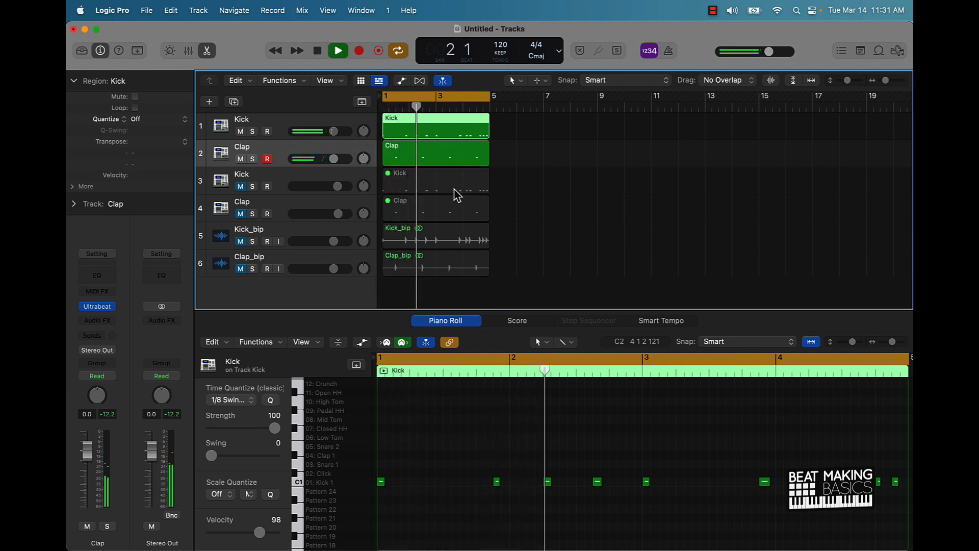
left_click(338, 51)
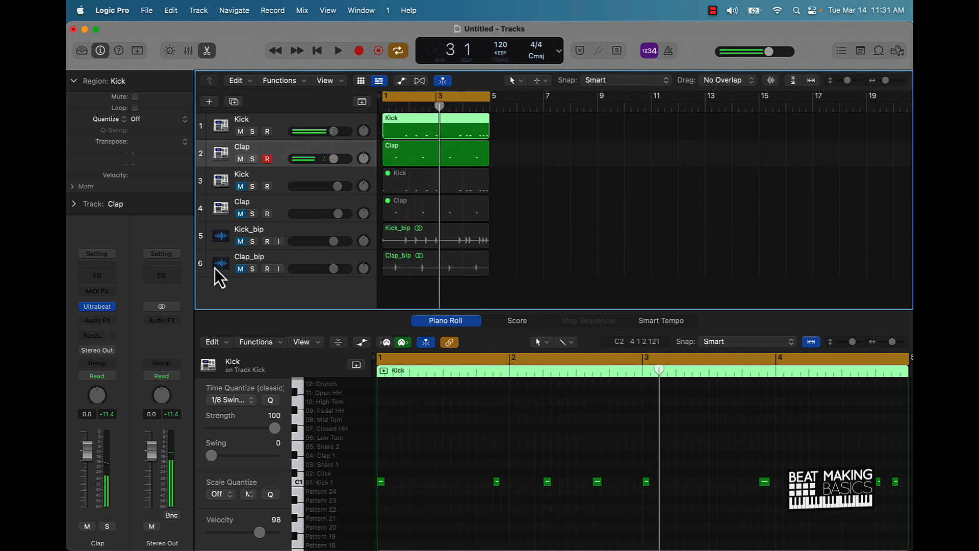
left_click(239, 159)
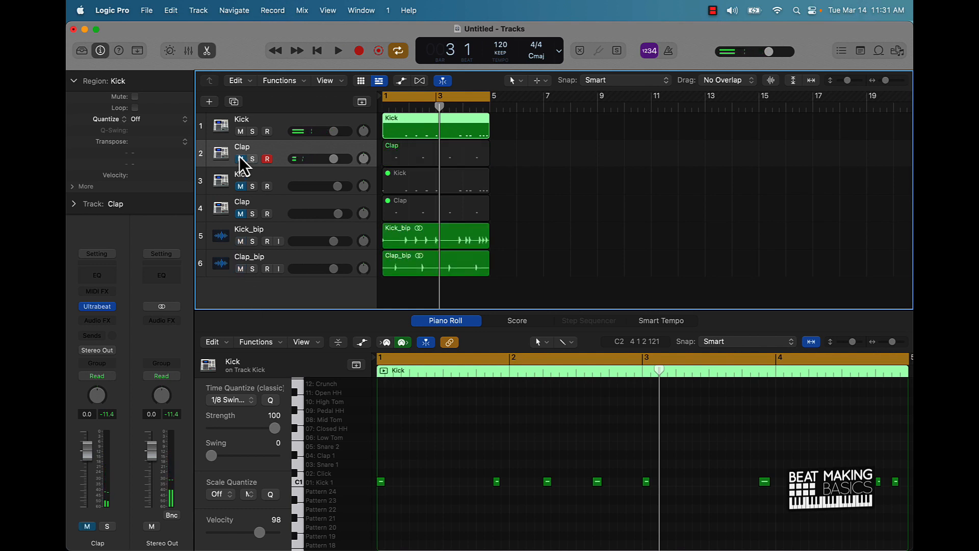
left_click(337, 51)
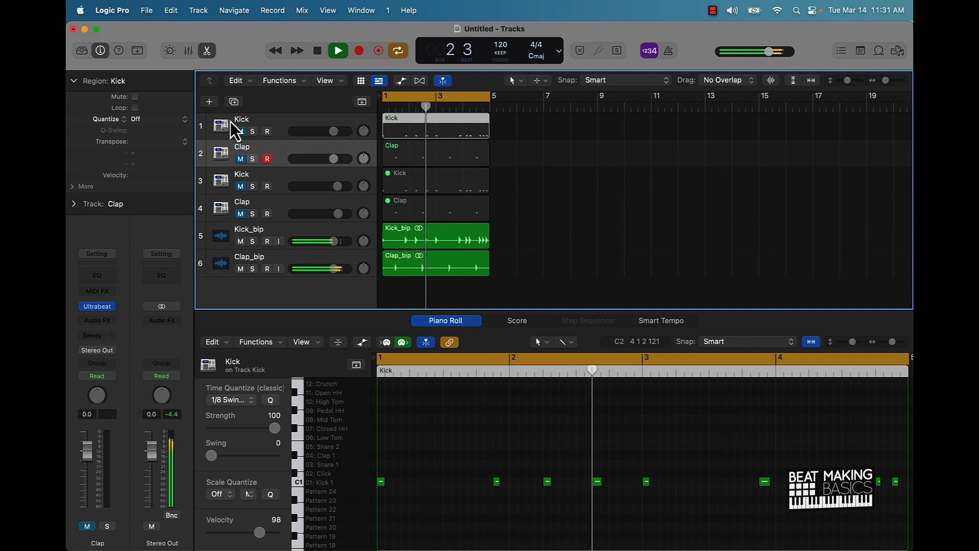
left_click(315, 51)
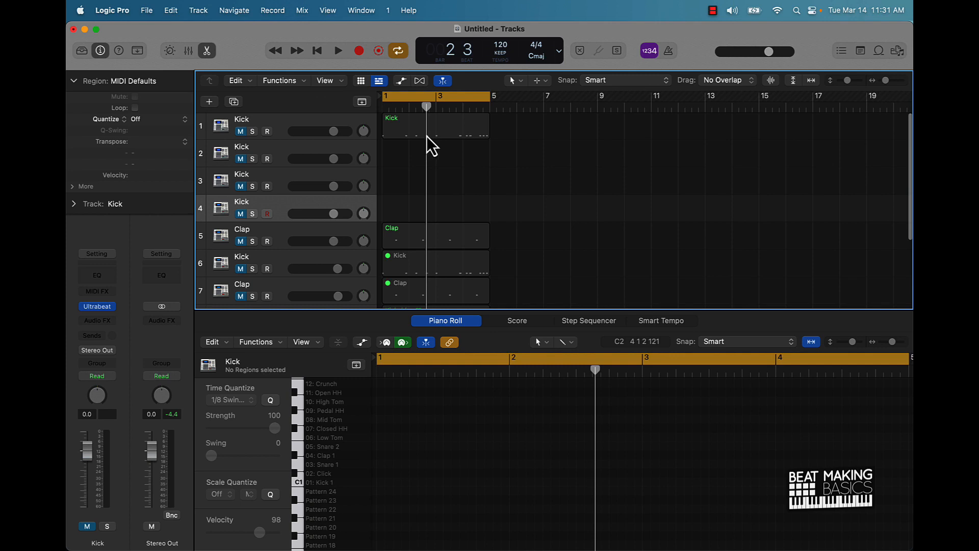
Step: Copy the kick region onto the three new Kick tracks and insert Channel EQ on the first kick
left_click(436, 182)
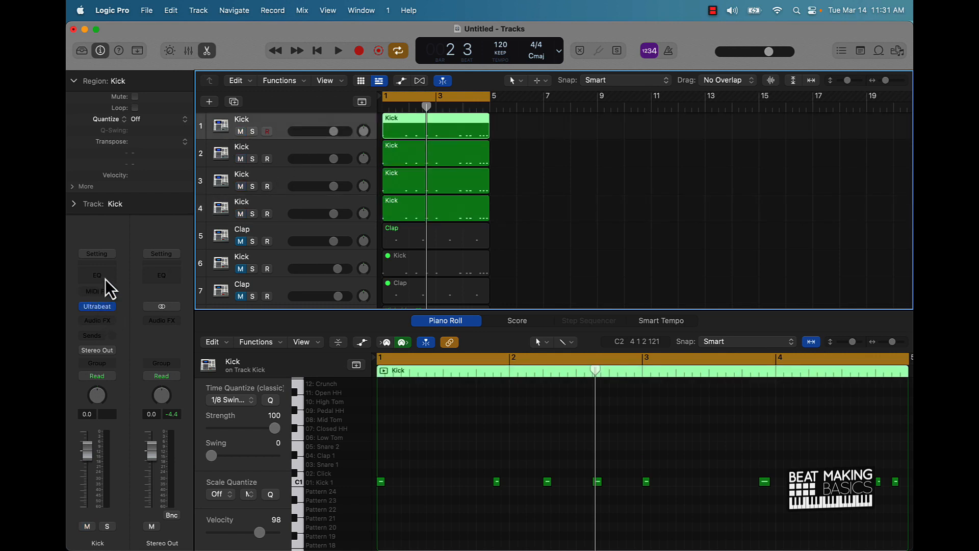
left_click(97, 275)
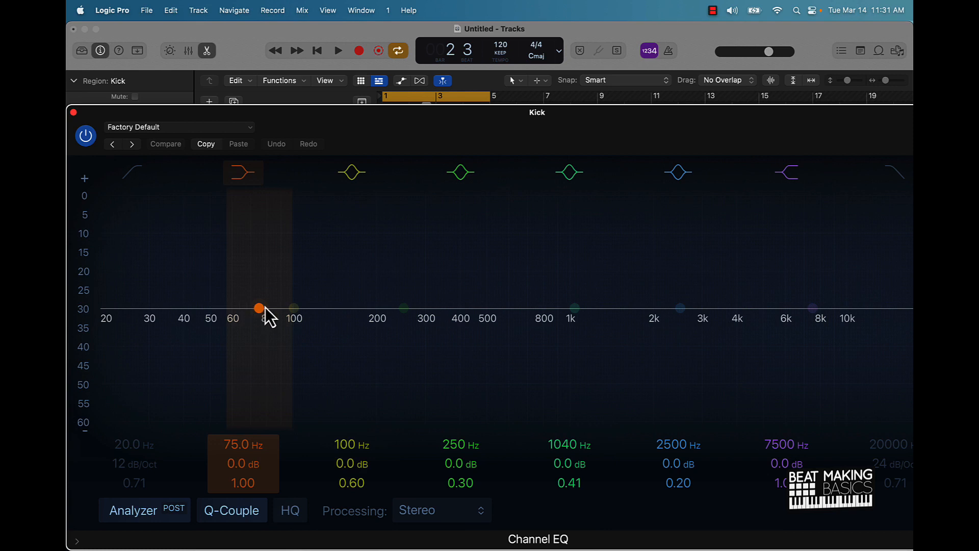
Step: Boost the first kick layer about +1.8 dB with a bell band near 68 Hz
left_click_drag(260, 308, 278, 296)
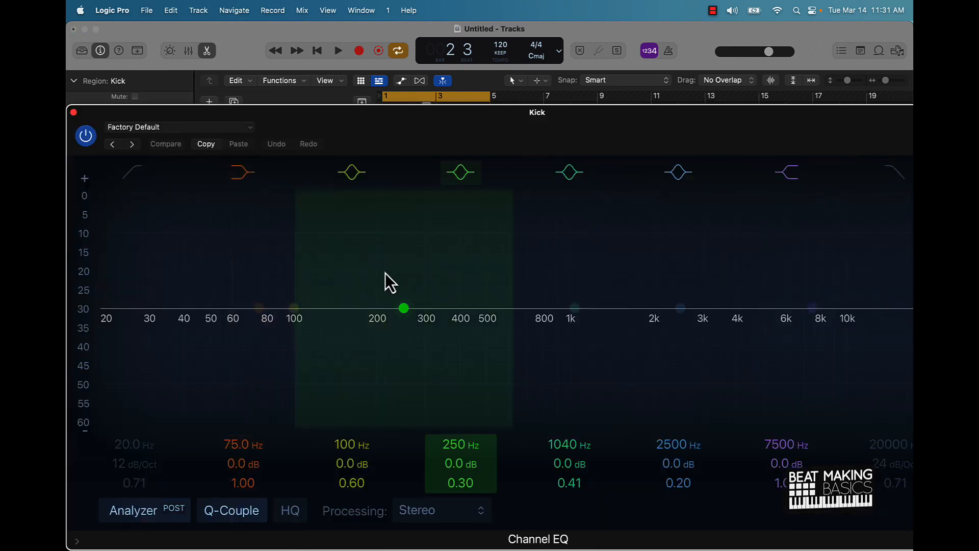
left_click_drag(403, 308, 356, 294)
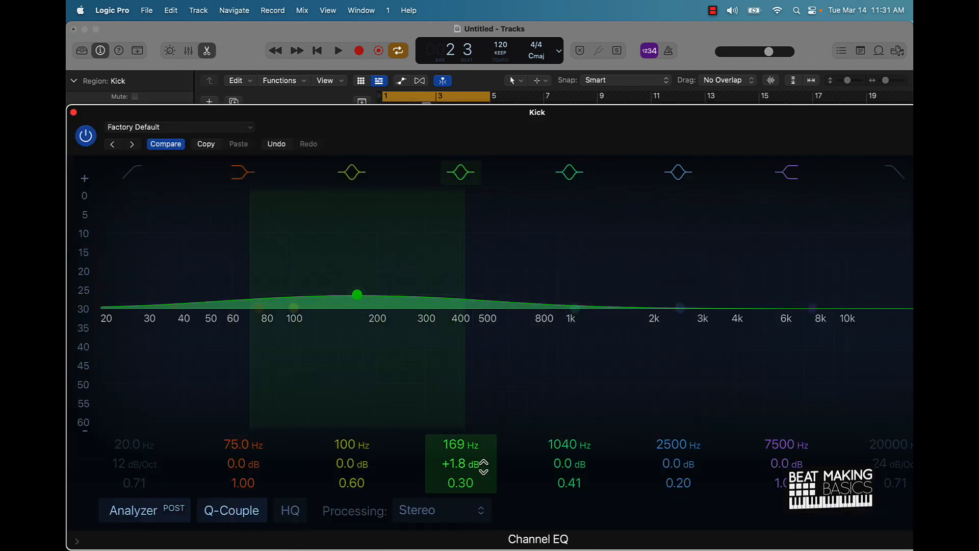
left_click_drag(357, 294, 249, 294)
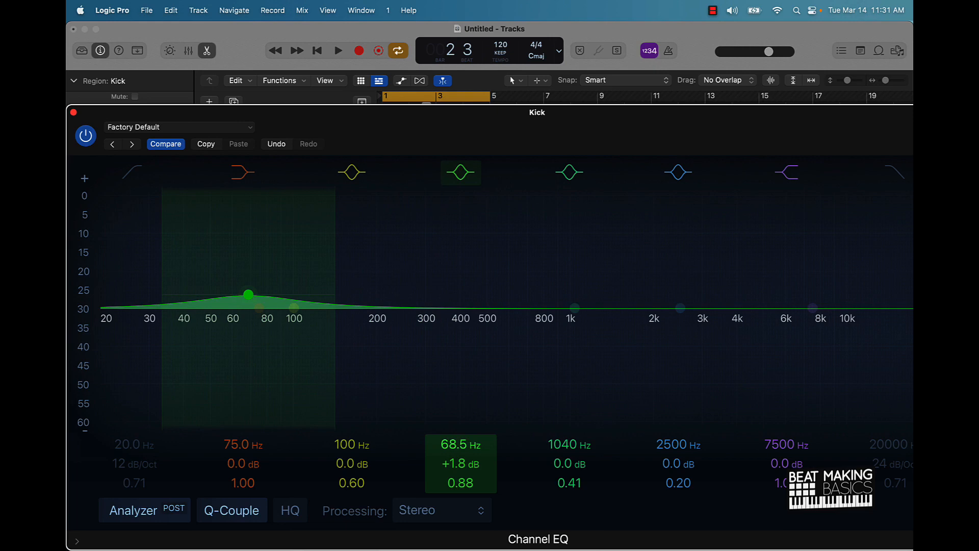
left_click_drag(249, 294, 405, 293)
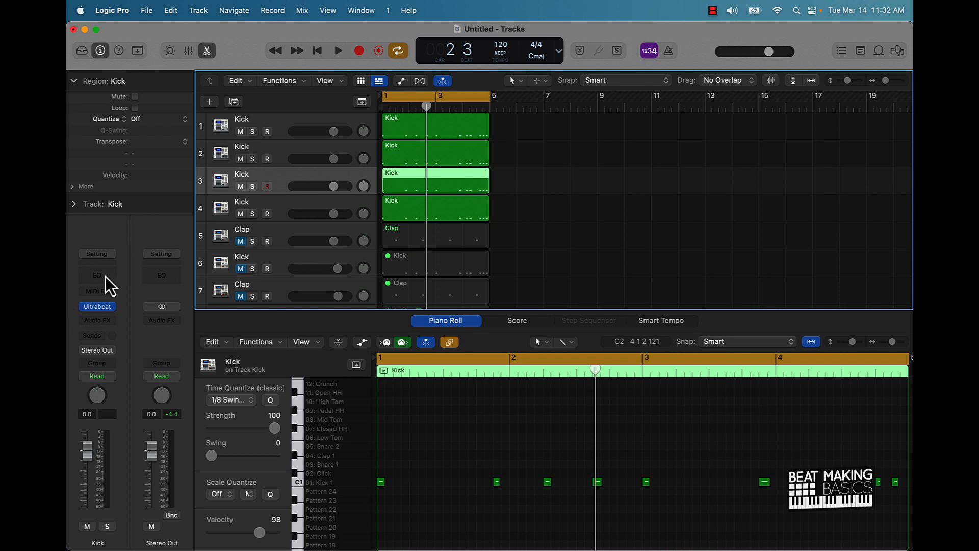
Step: On the third kick's Channel EQ, high-pass around 805 Hz with a 905 Hz lift, then close the EQ
left_click(97, 275)
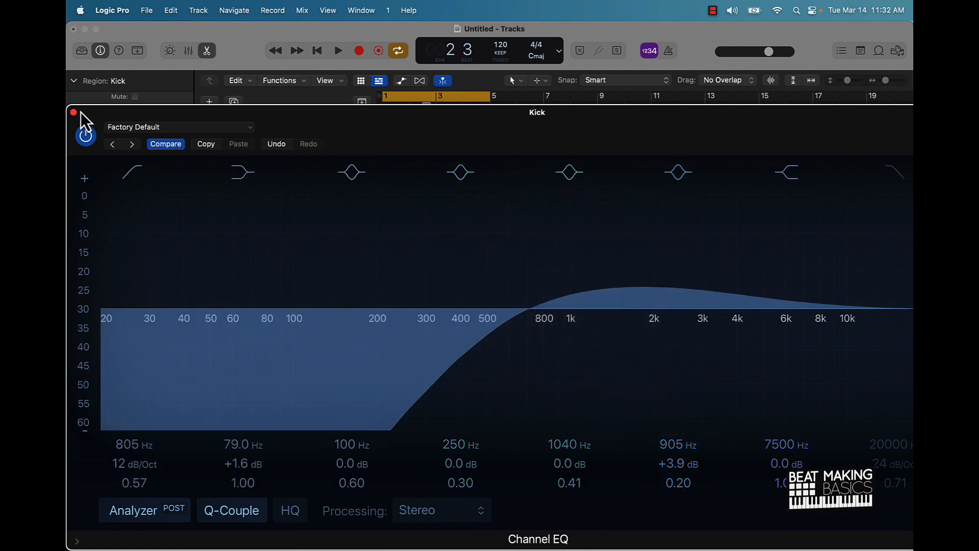
left_click(74, 114)
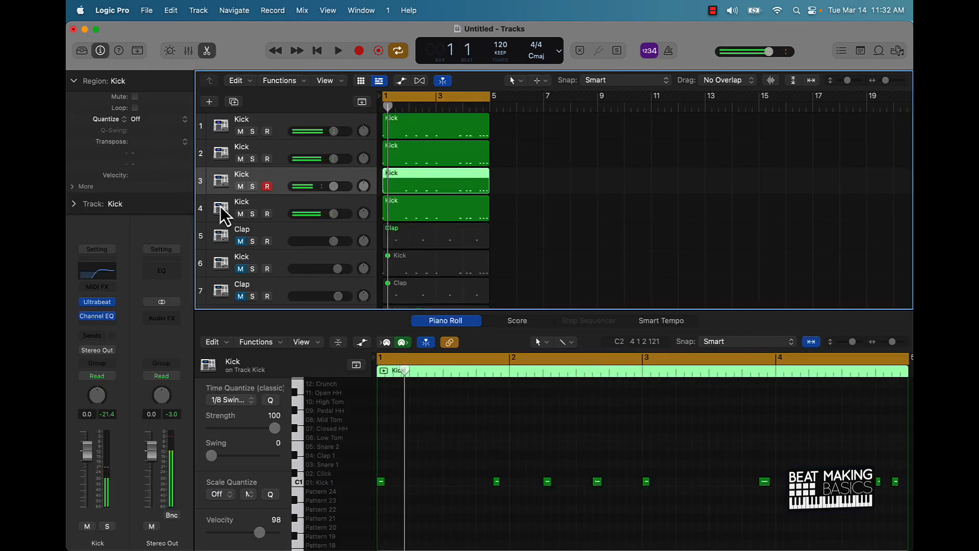
Step: Add a Channel EQ to Kick 4 with a steep resonant low-pass swept into the sub-bass range
left_click(337, 51)
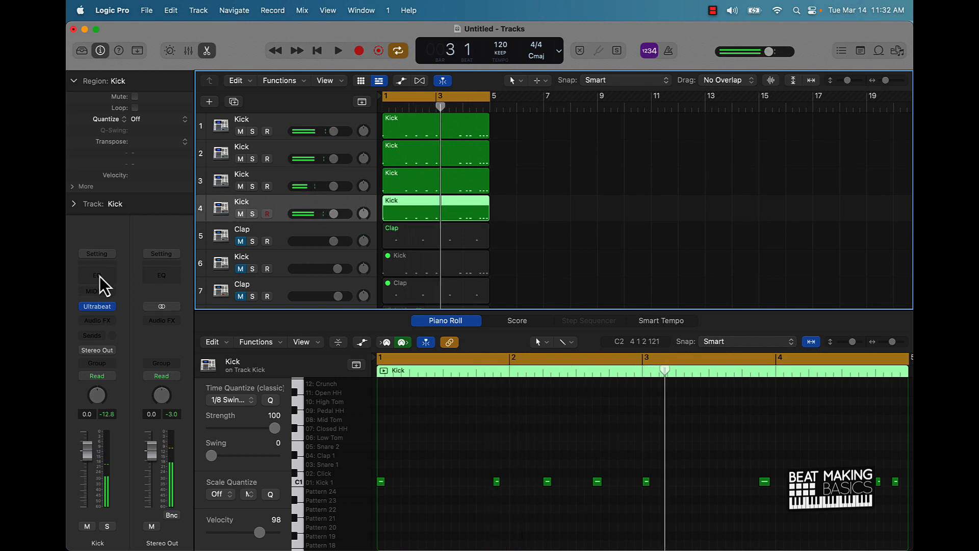
left_click(94, 274)
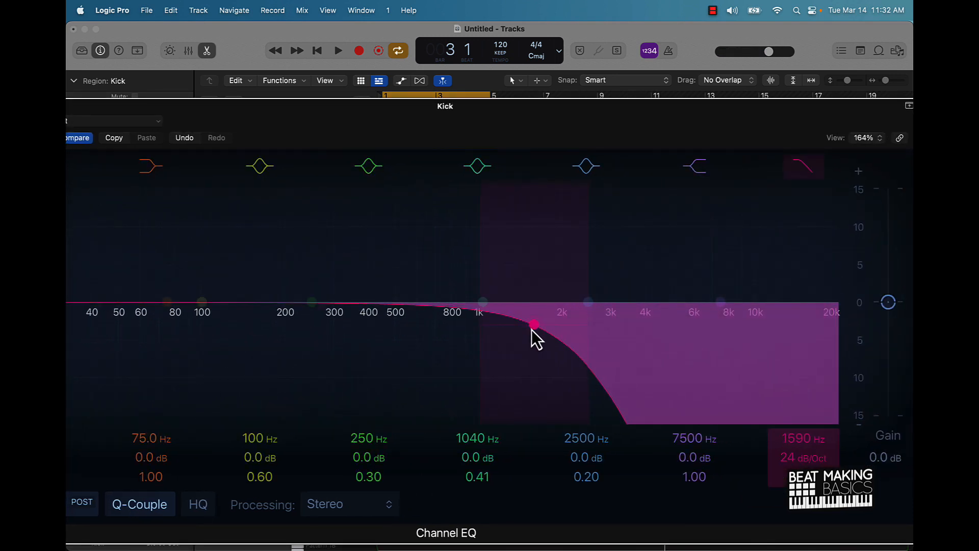
left_click_drag(534, 324, 378, 257)
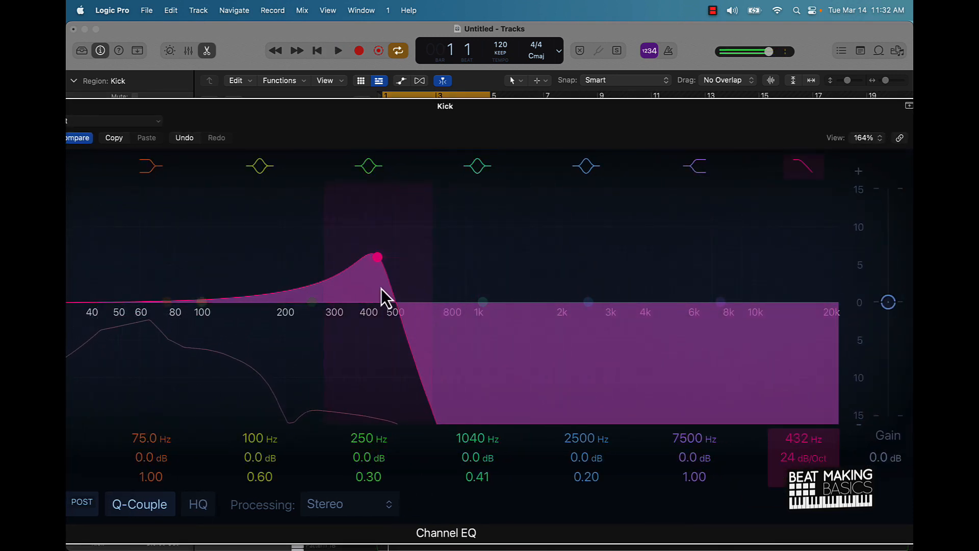
left_click_drag(377, 257, 195, 239)
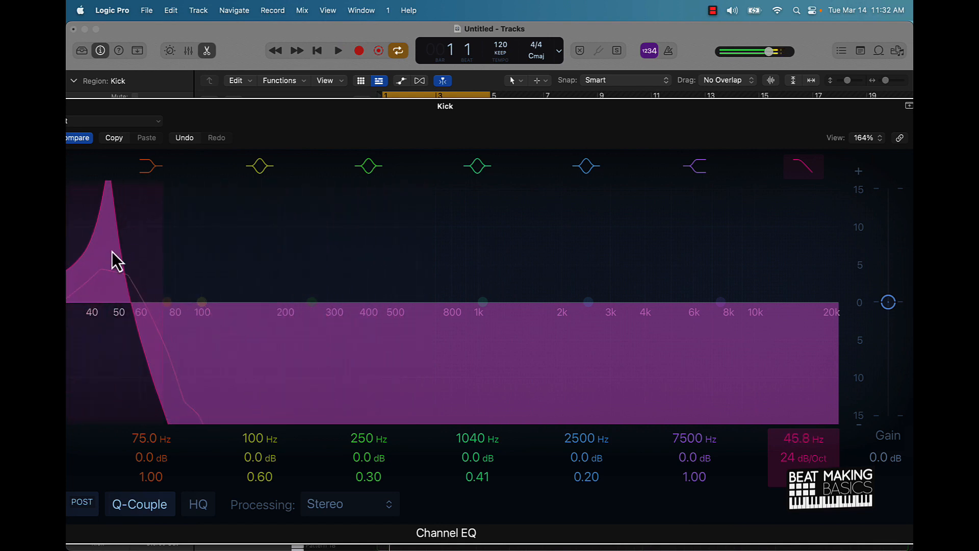
left_click_drag(116, 262, 161, 242)
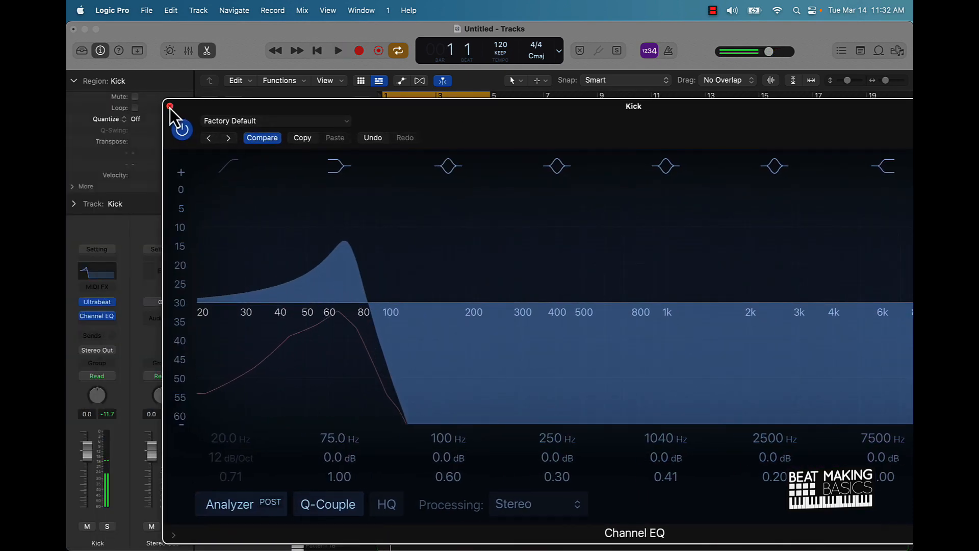
left_click(169, 105)
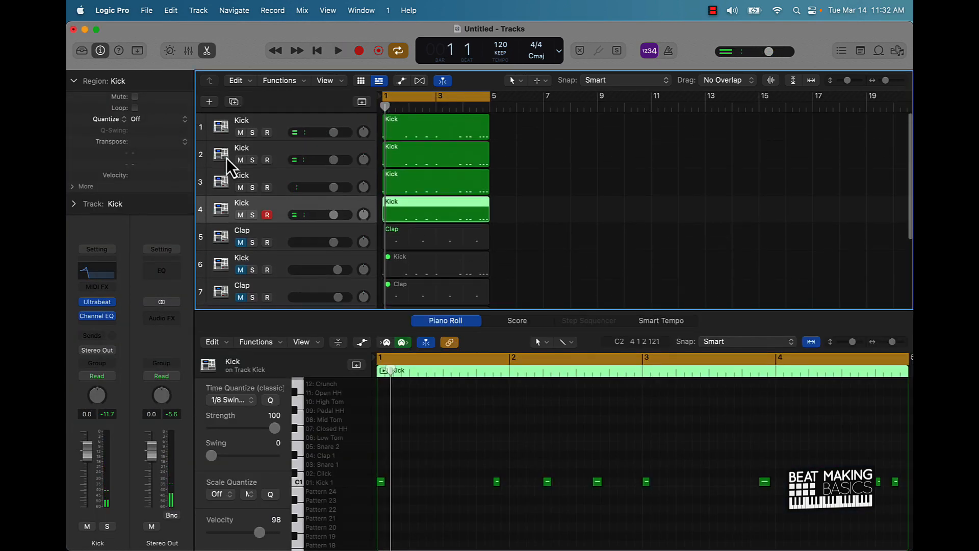
Step: Insert a Compressor on Kick 1 and switch it to the Studio FET model
left_click(96, 302)
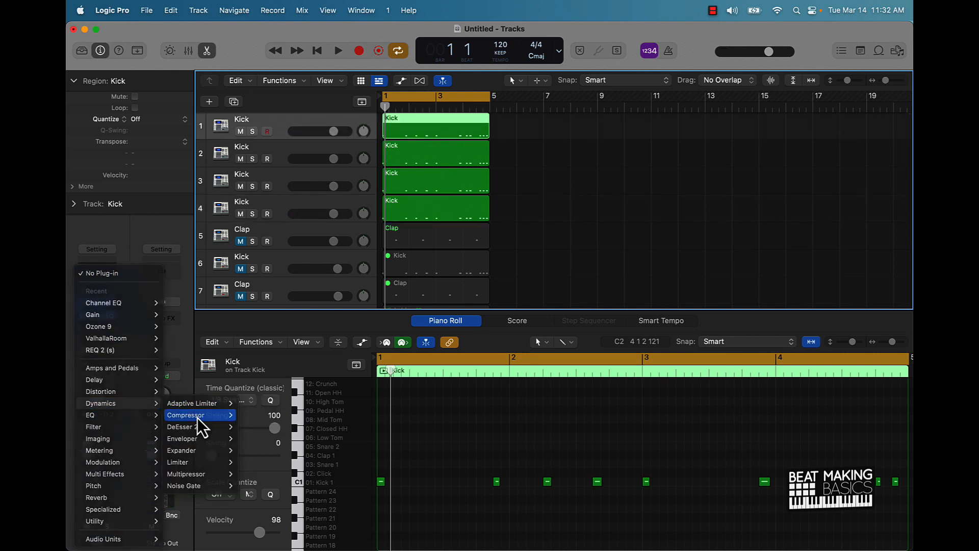
left_click(186, 415)
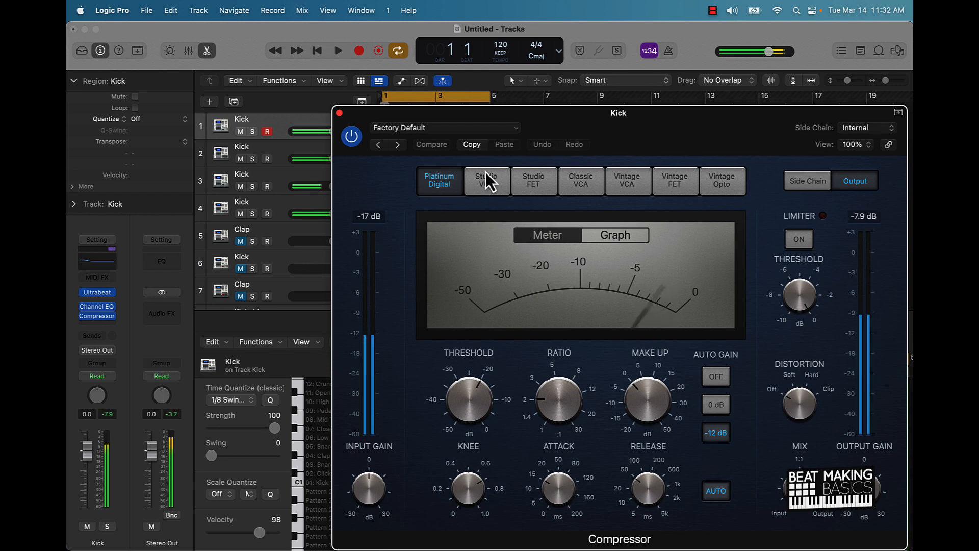
left_click(532, 180)
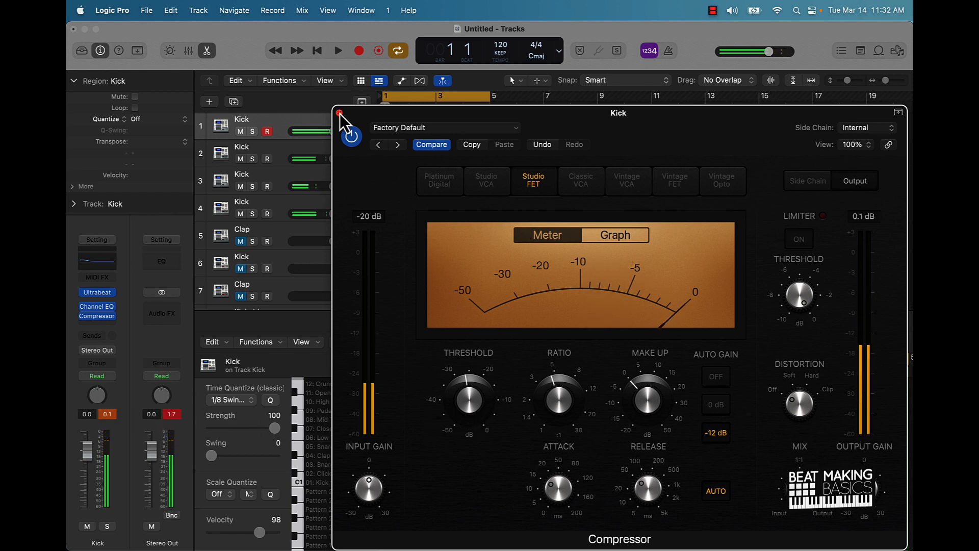
left_click(340, 113)
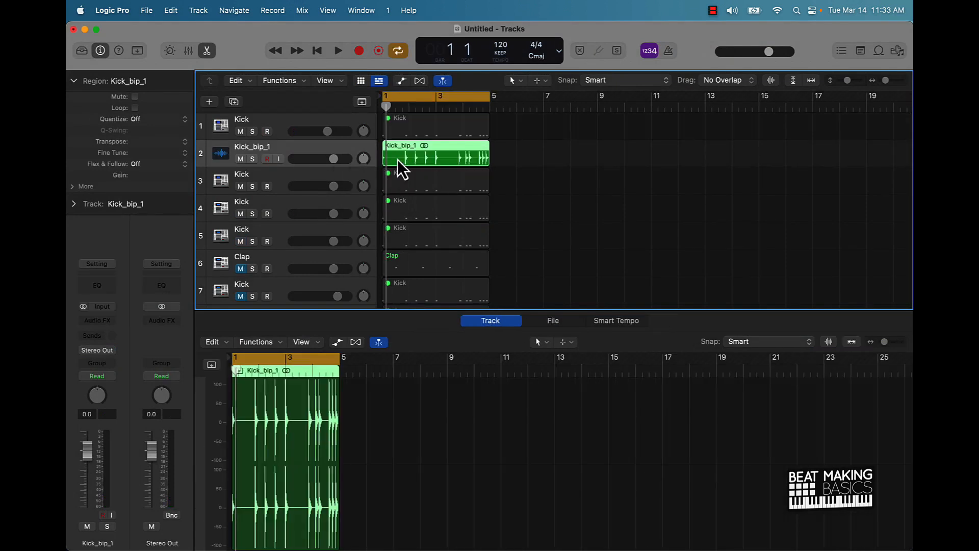
Step: Play back the bounced kick region to check the result
left_click(338, 51)
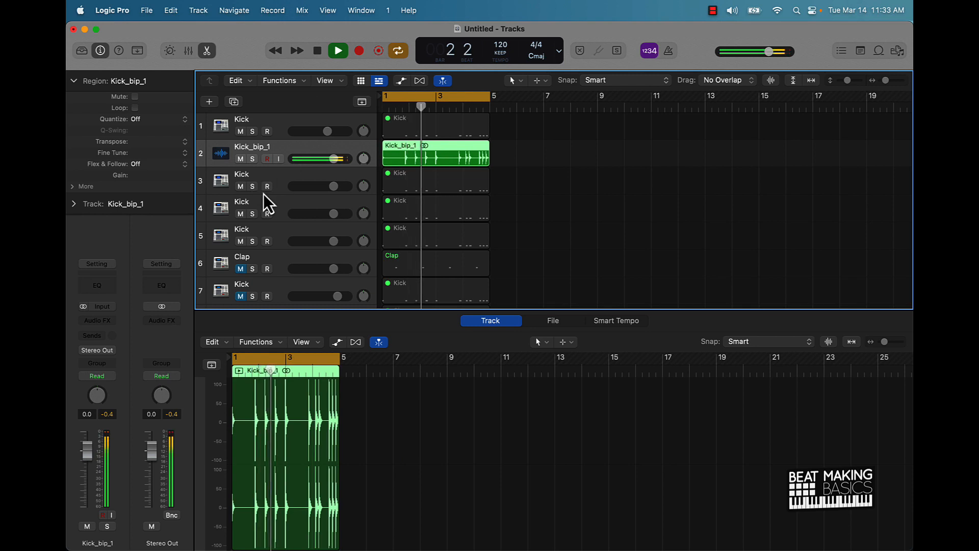
left_click(338, 51)
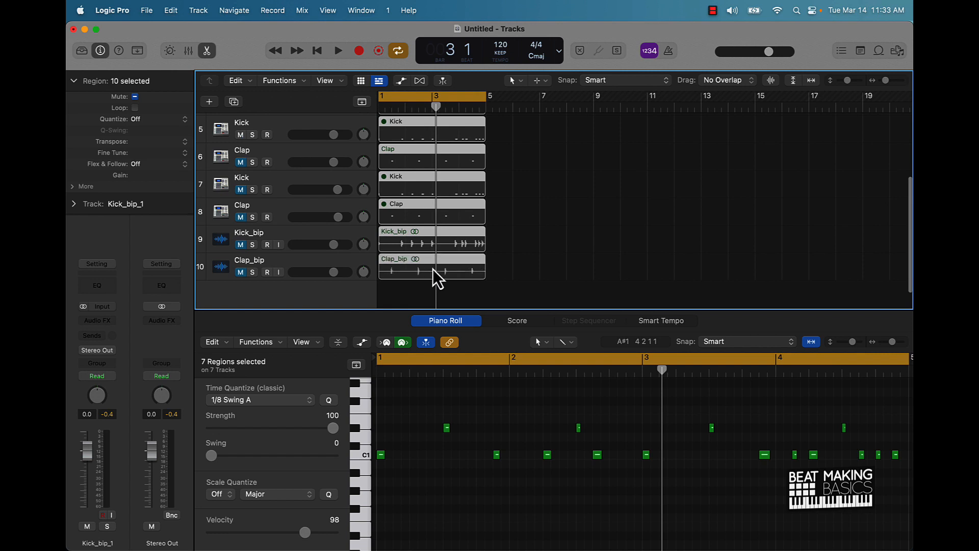
left_click(430, 265)
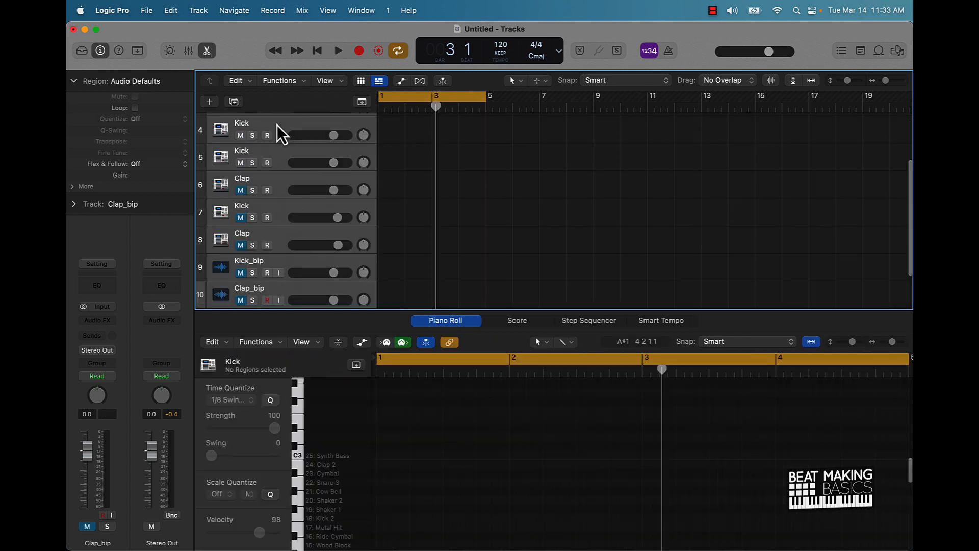
Step: Create a new project with a single empty Audio track
left_click(209, 101)
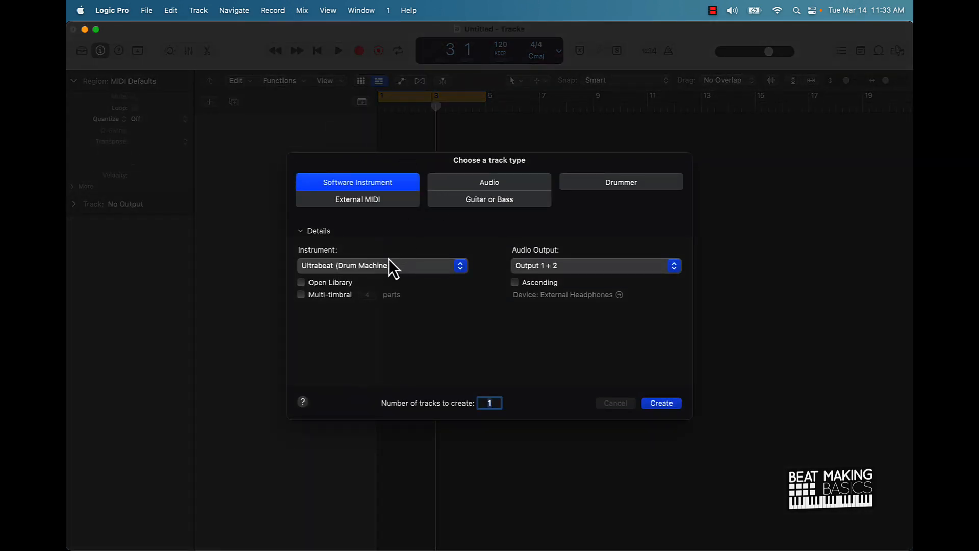
left_click(488, 182)
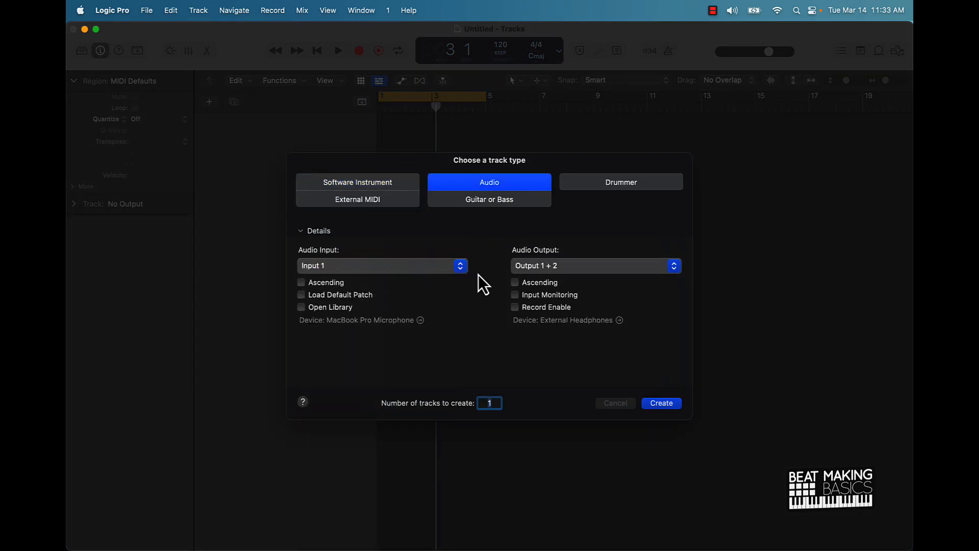
left_click(661, 402)
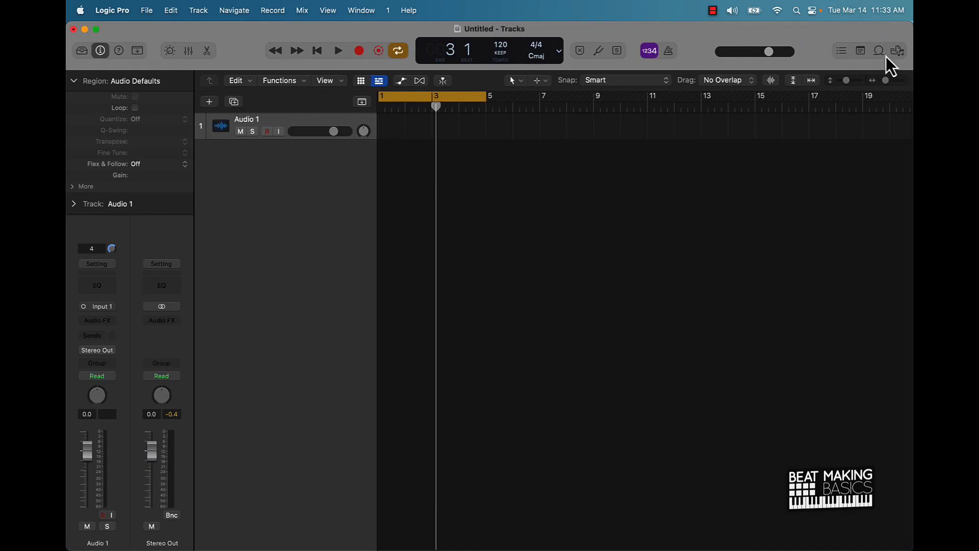
Step: Filter the Loop Browser to All Drums and search for 'hip' hop loops
left_click(878, 51)
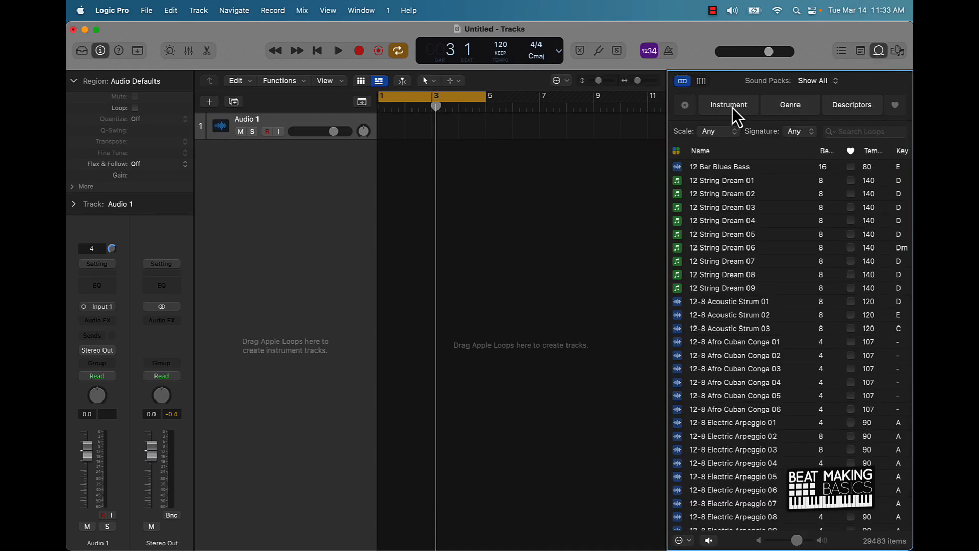
mouse_move(785, 125)
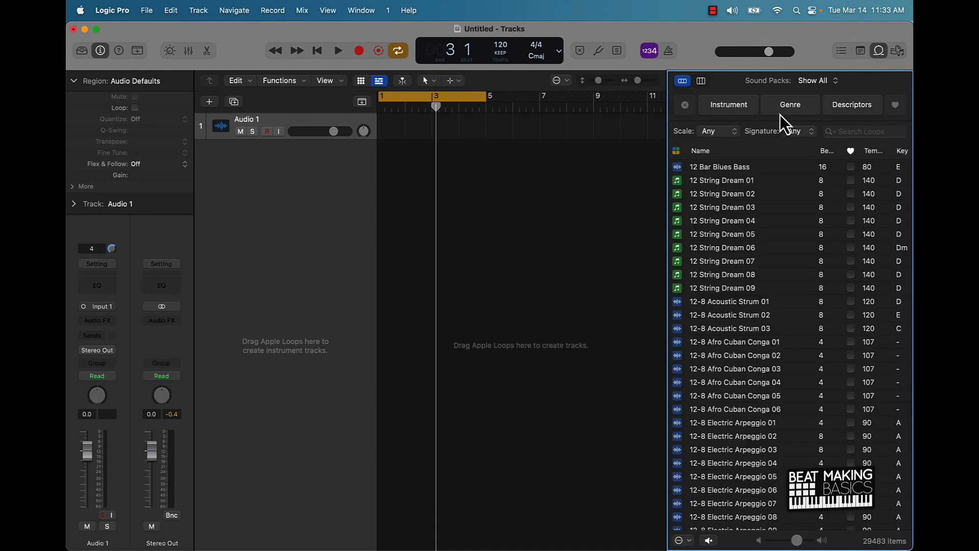
left_click(727, 104)
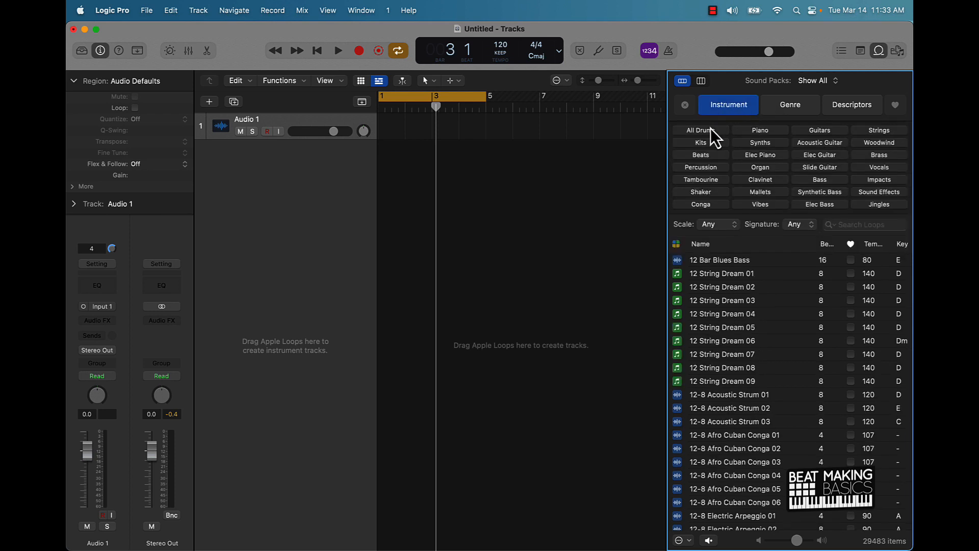
left_click(699, 129)
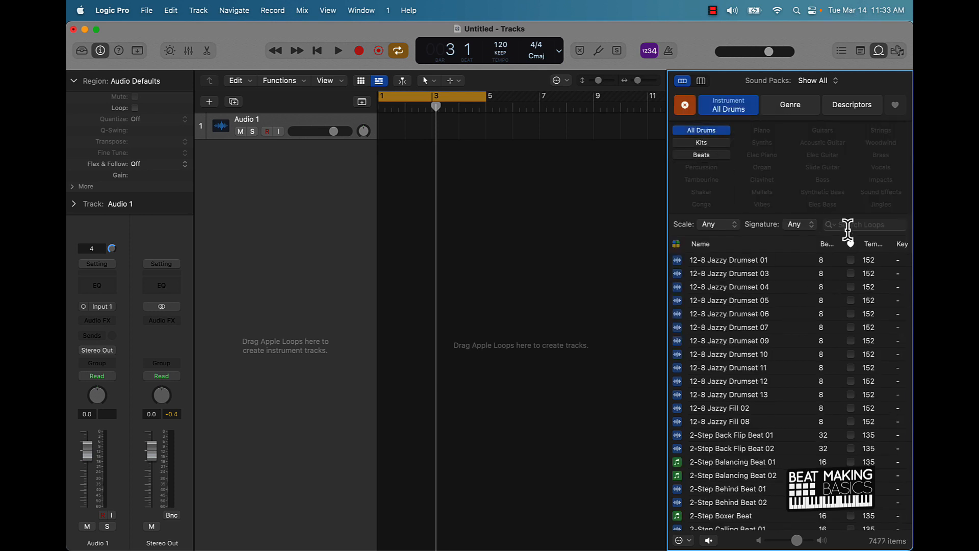
type("hip hop")
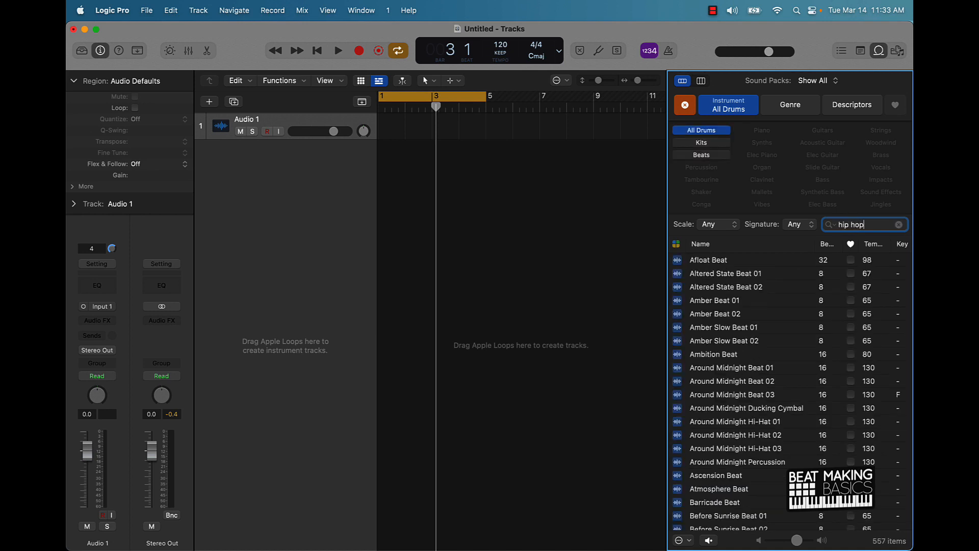
Step: Audition hip hop drum loops and bring Ascension Beat onto its own track
left_click(735, 346)
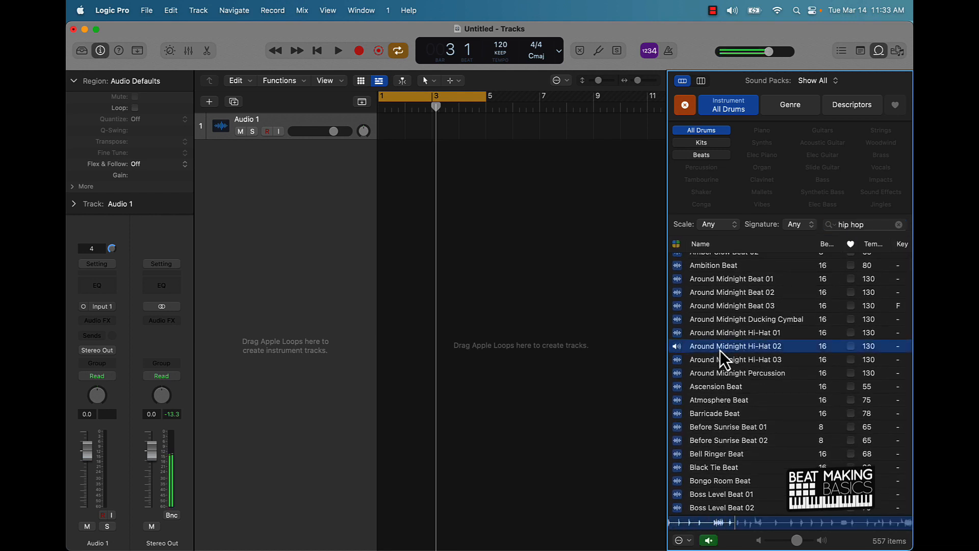
left_click(716, 385)
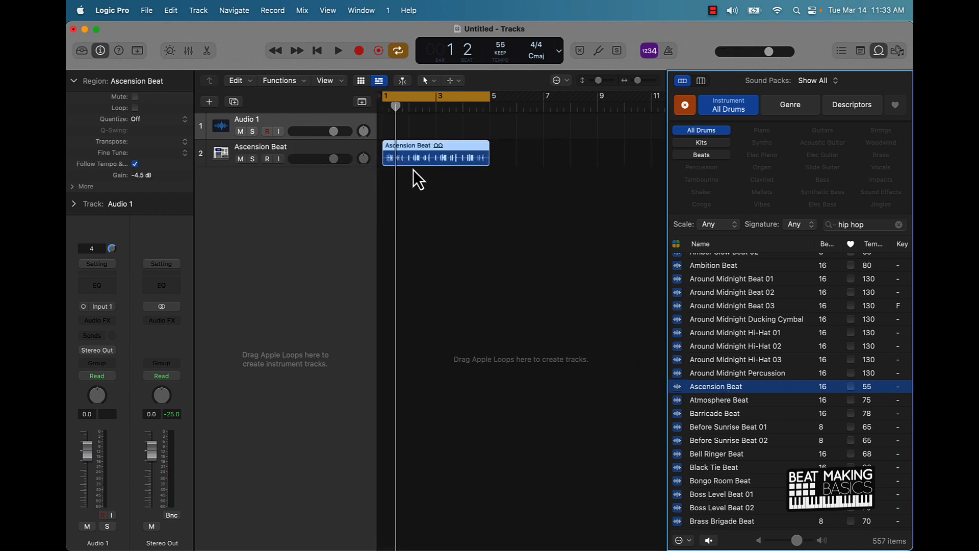
Step: Duplicate Ascension Beat onto a second track, audition the doubled beat, and select both regions
left_click(338, 51)
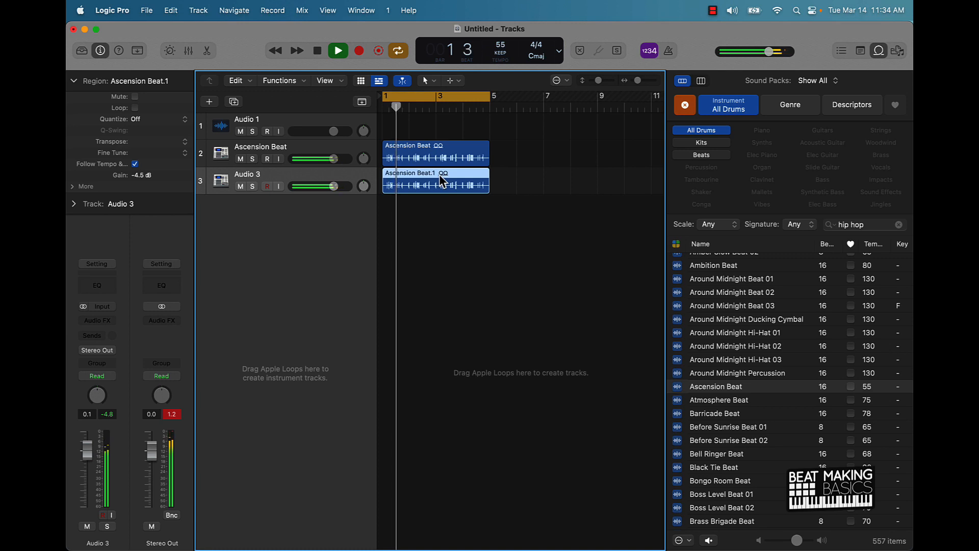
left_click(316, 51)
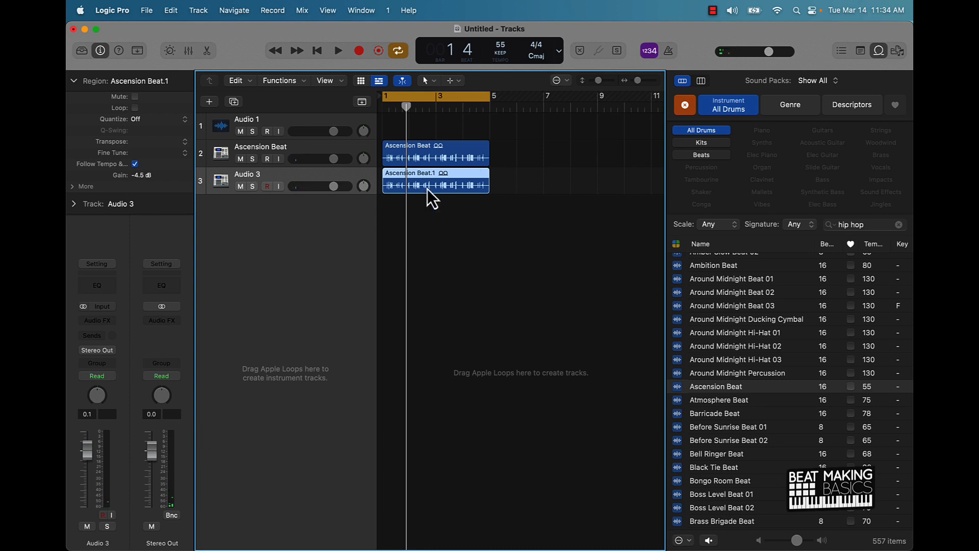
left_click(436, 153)
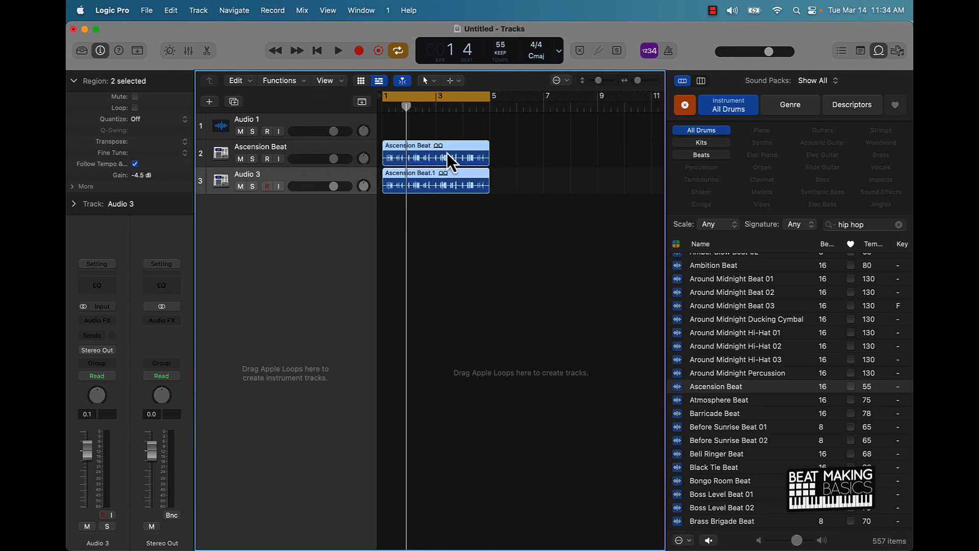
Step: Bounce both Ascension Beat regions in place to a new Ascension Beat_bip track, muting the originals
right_click(446, 159)
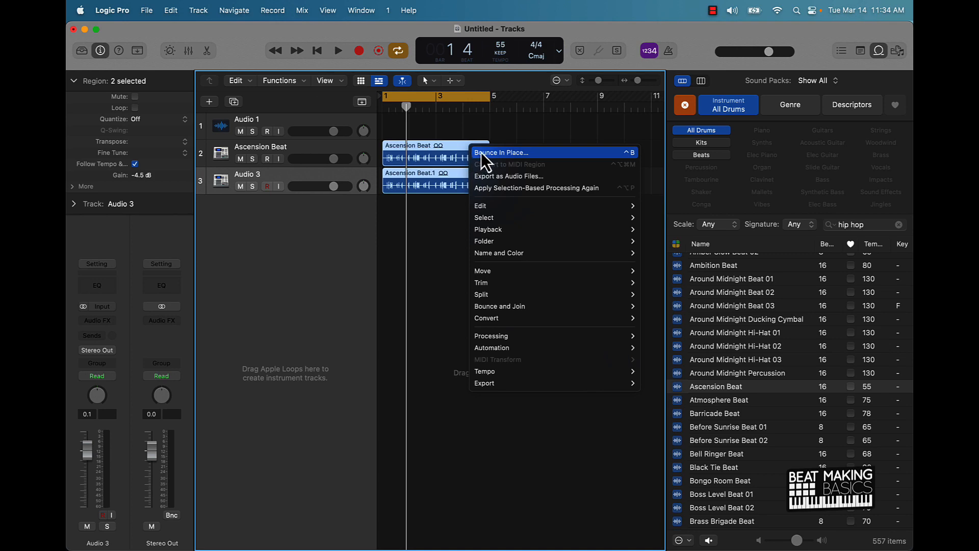
left_click(501, 152)
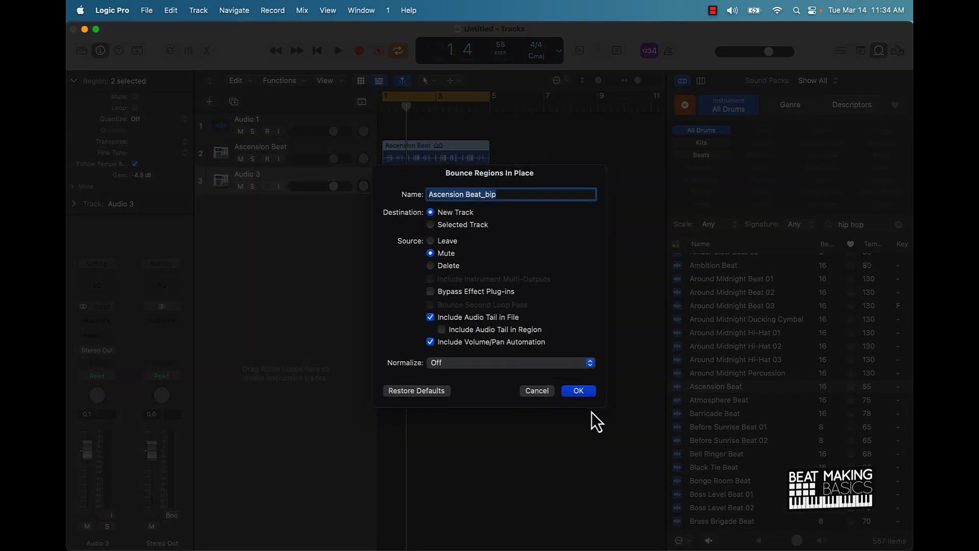
left_click(577, 391)
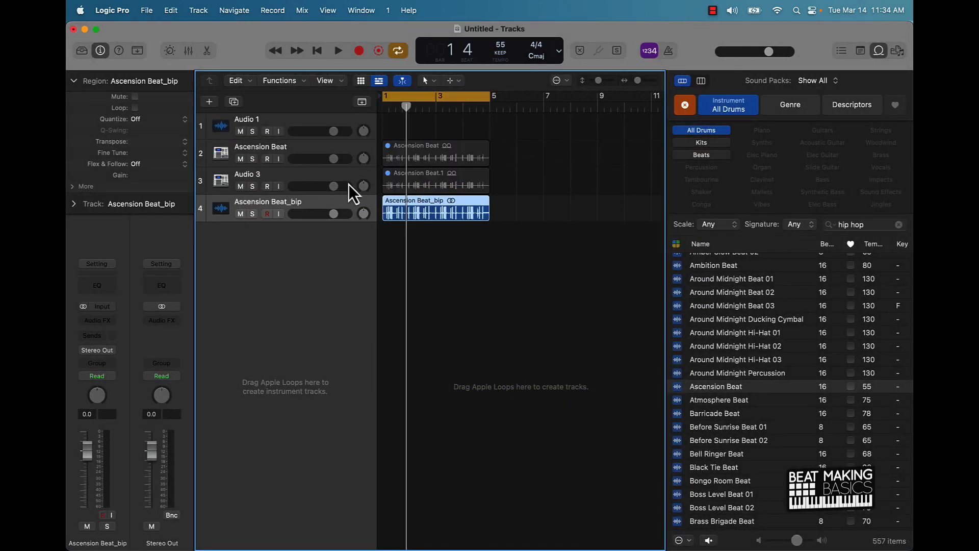
Step: Play back the bounced beat and select the Ascension Beat_bip region
left_click(338, 51)
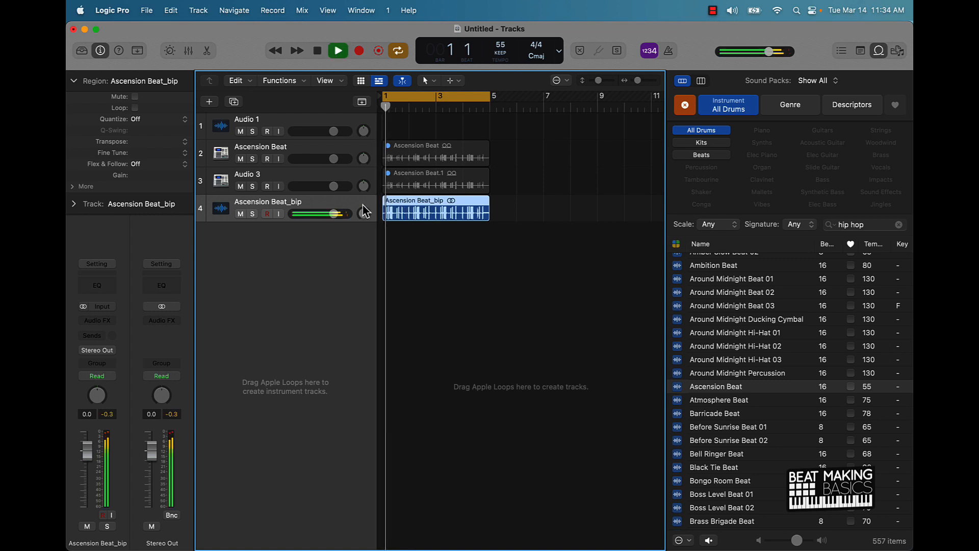
left_click(338, 51)
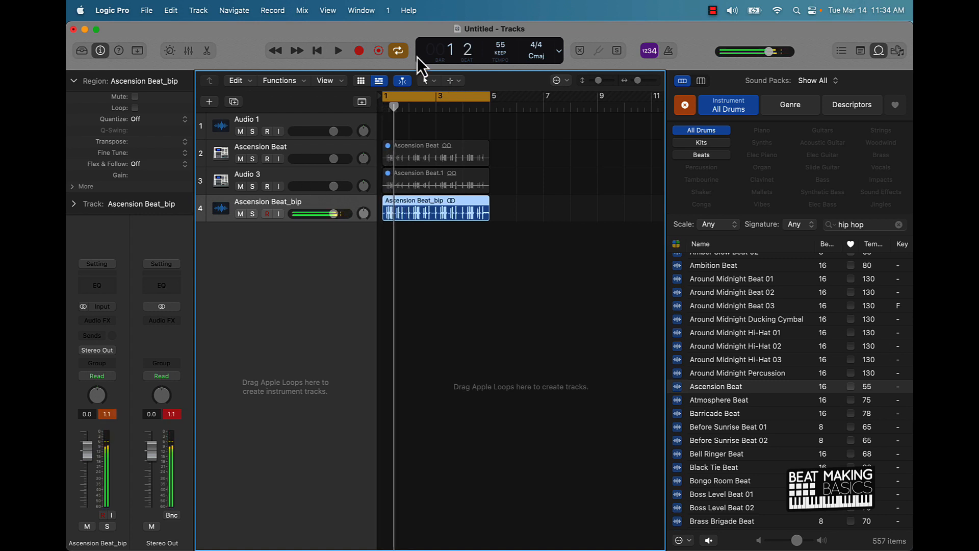
left_click(425, 80)
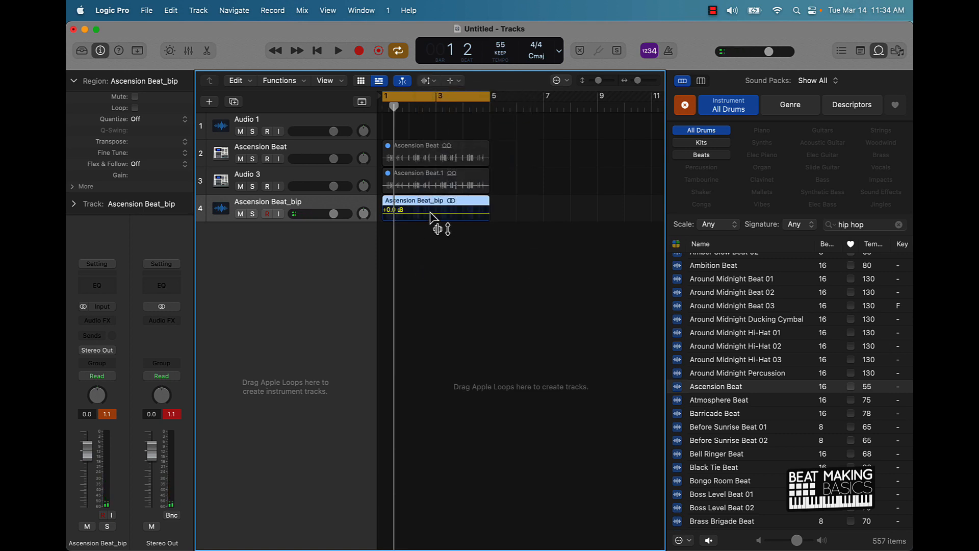
Step: Bounce Ascension Beat_bip in place again to an Ascension Beat_bip_1 track and audition it
left_click(337, 51)
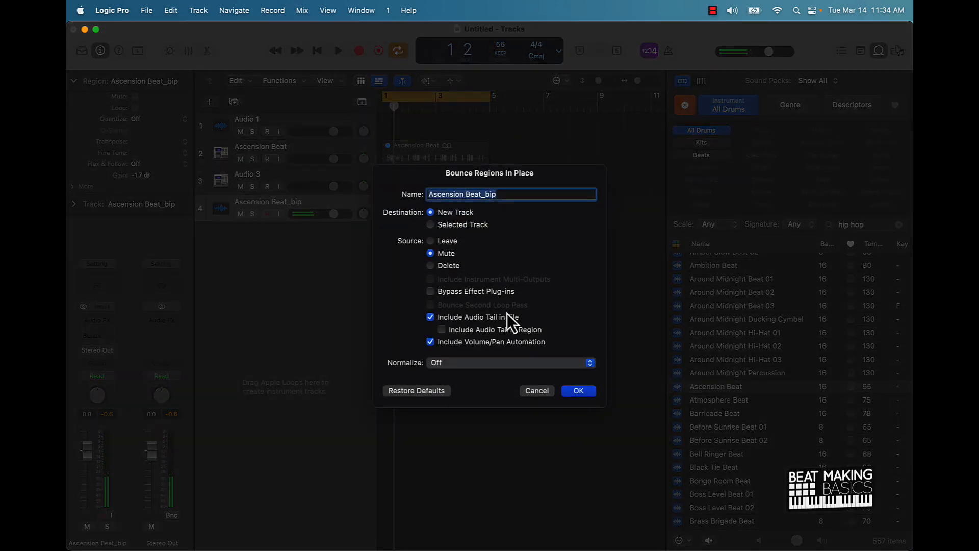
left_click(577, 391)
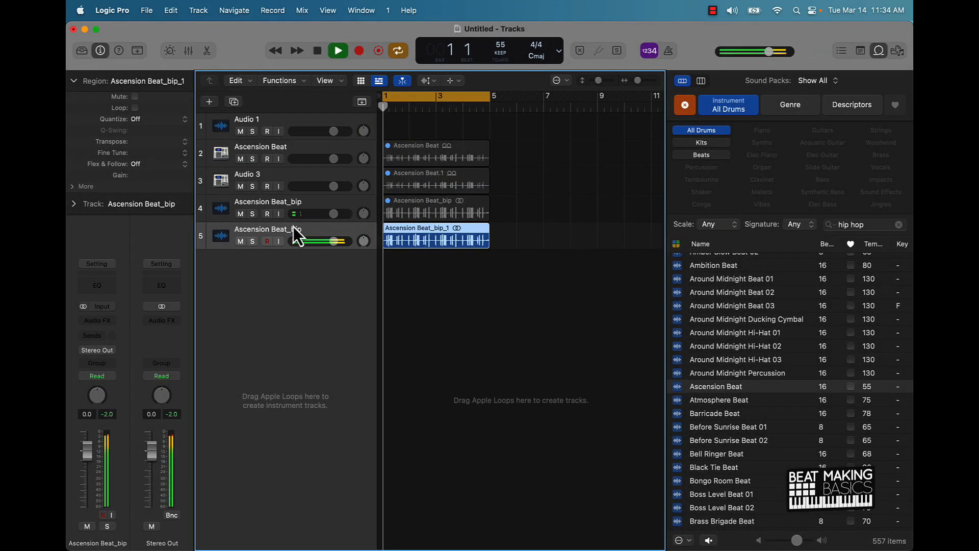
left_click(338, 51)
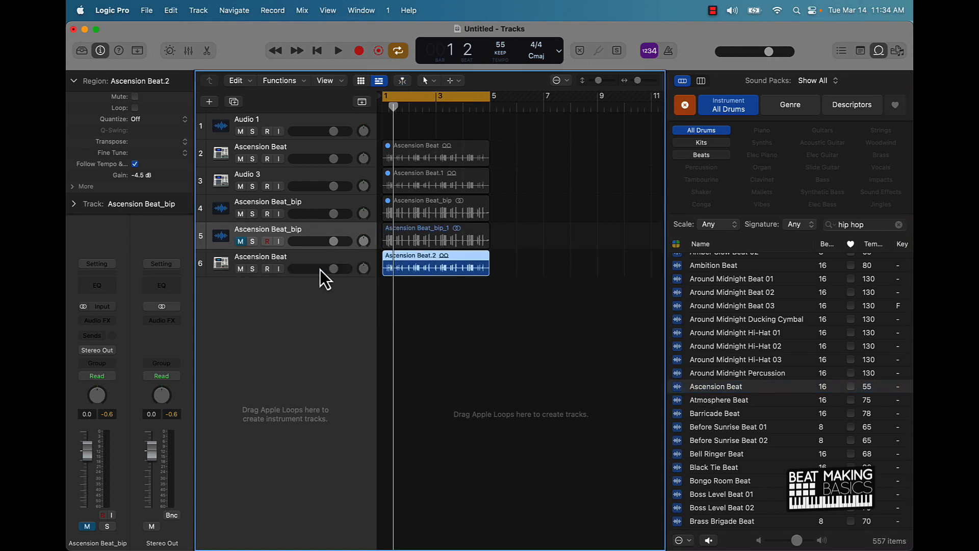
Step: Toggle mutes between the fresh Ascension Beat copy and the second bounce to compare them
left_click(338, 51)
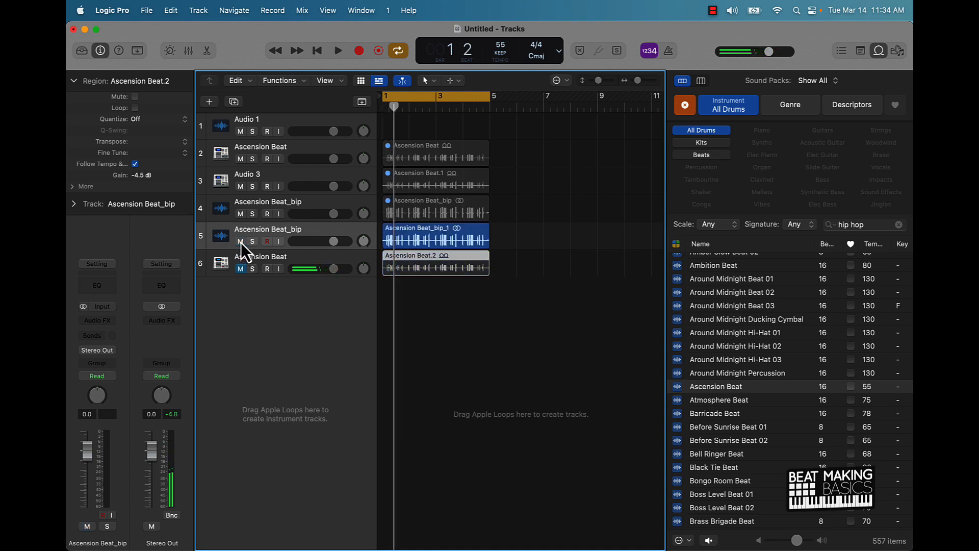
left_click(337, 51)
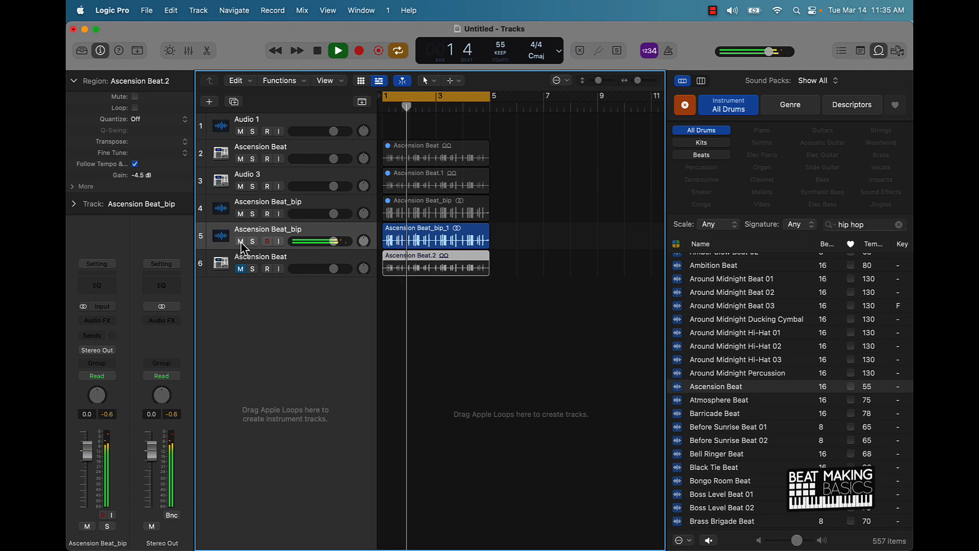
left_click(338, 51)
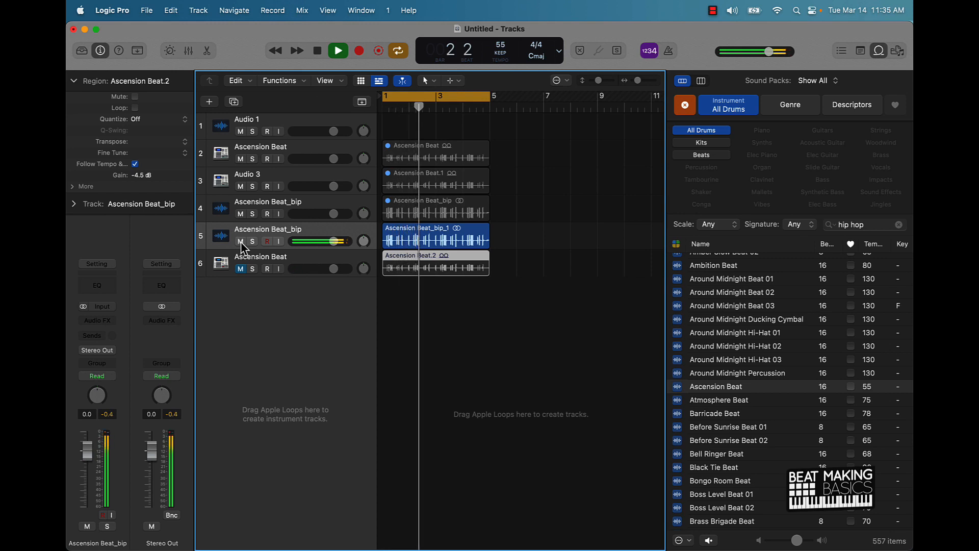
left_click(338, 51)
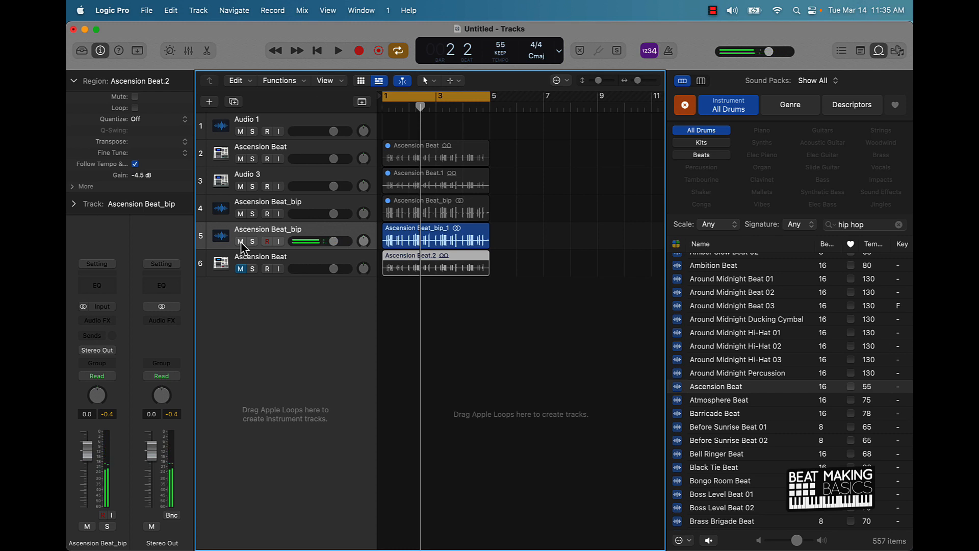